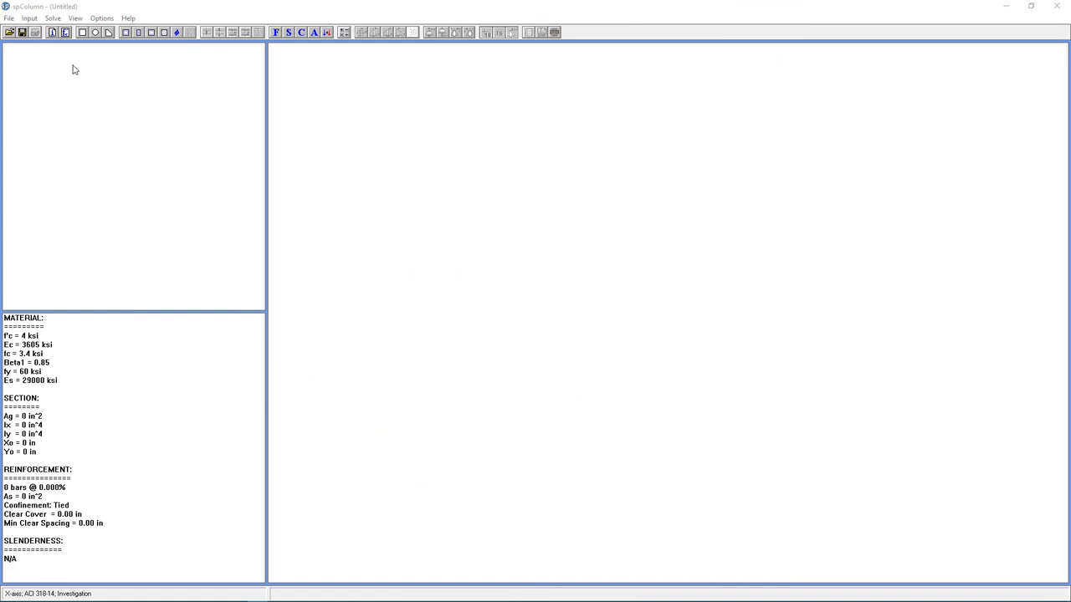
Step: Enter general information: project 'example 2', column 'col', engineer 'SP'
left_click(29, 18)
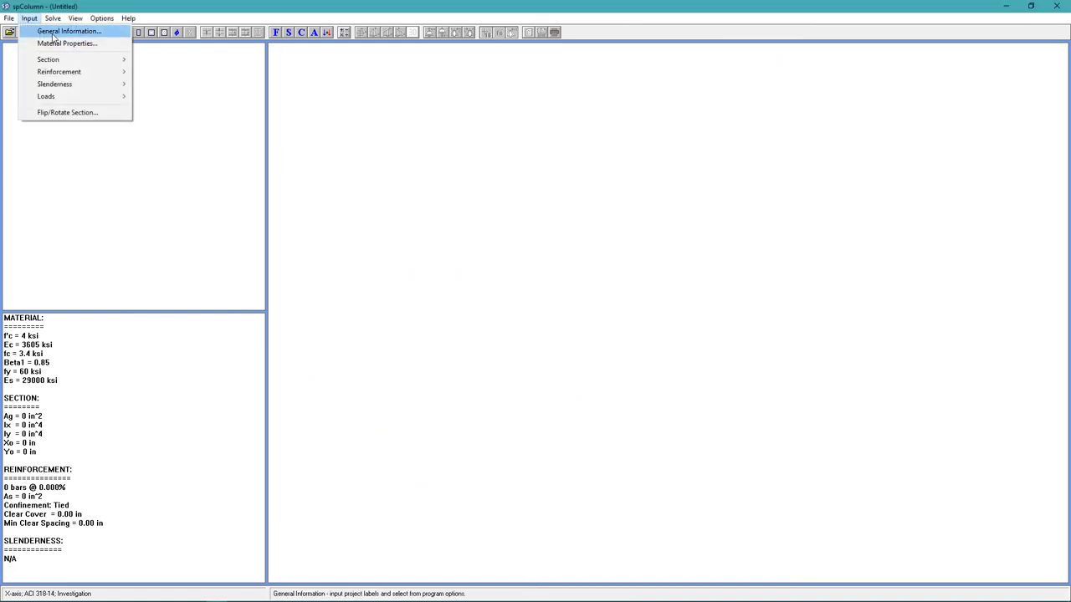
left_click(69, 31)
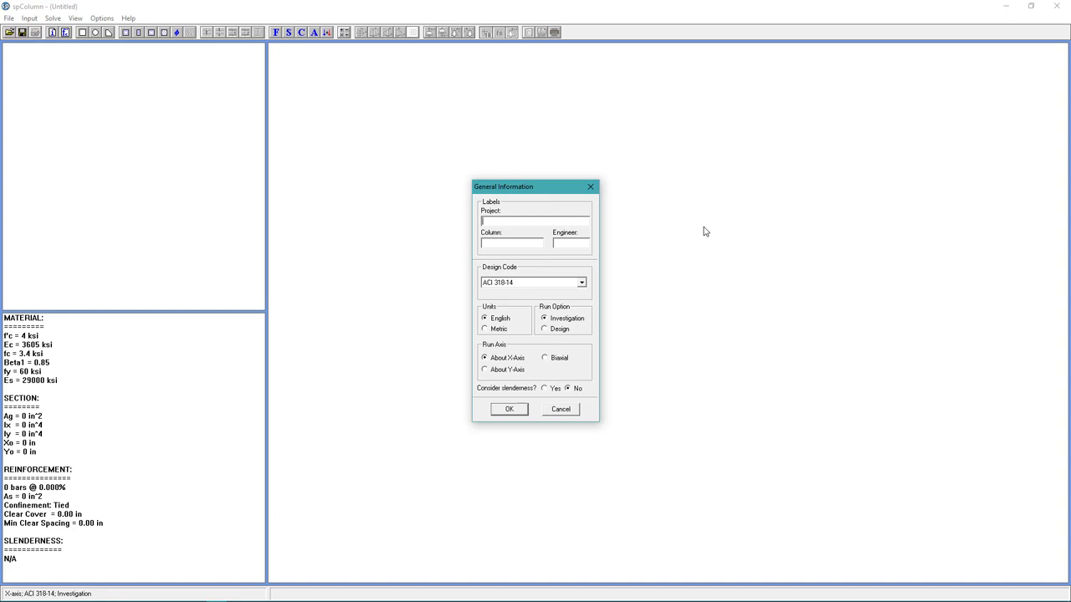
type("exampl")
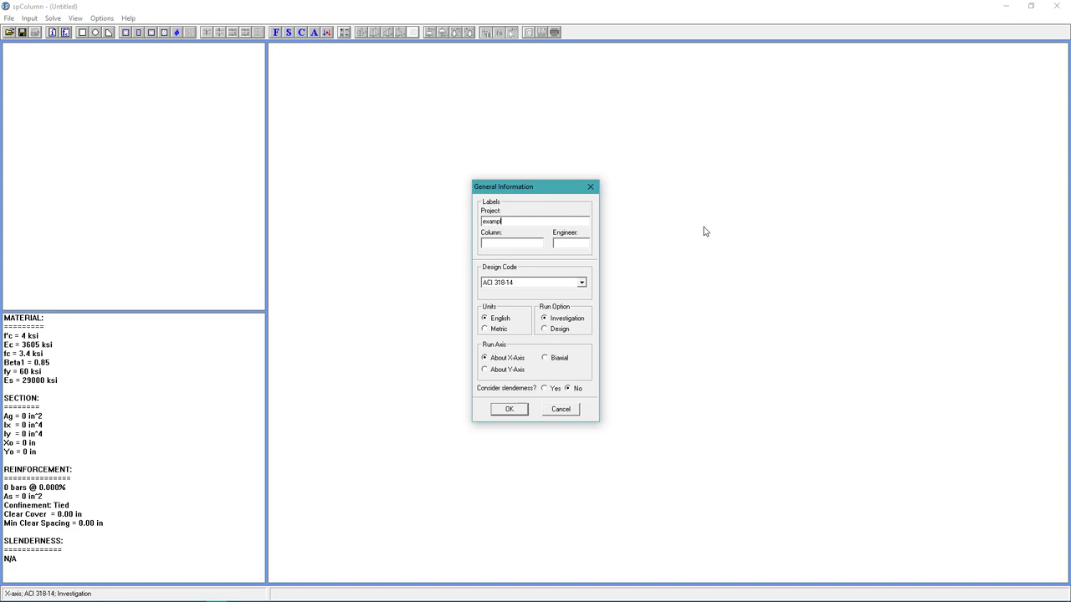
type("2")
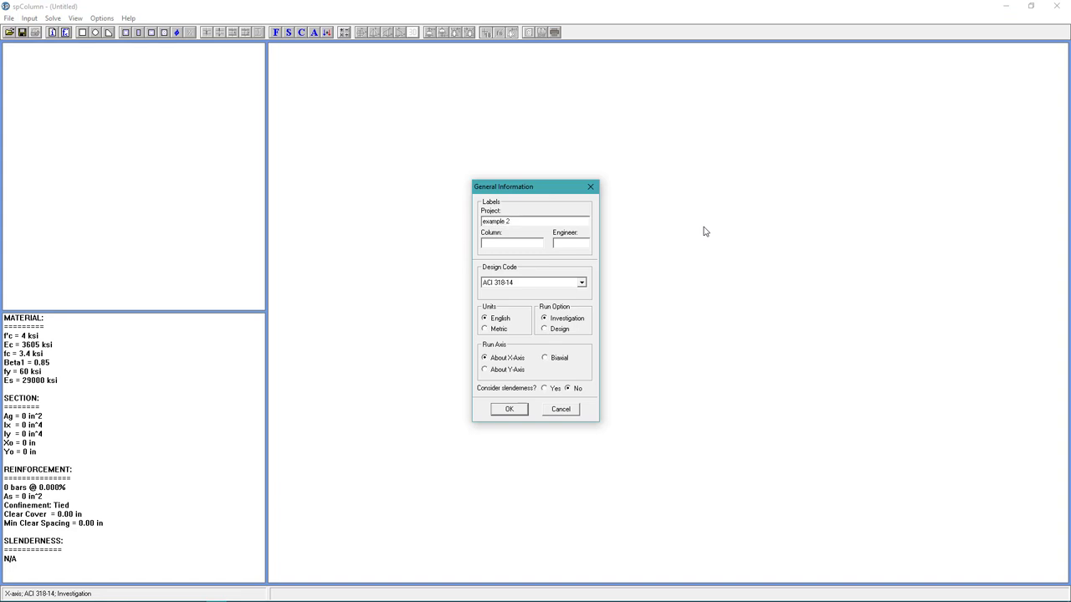
type("col")
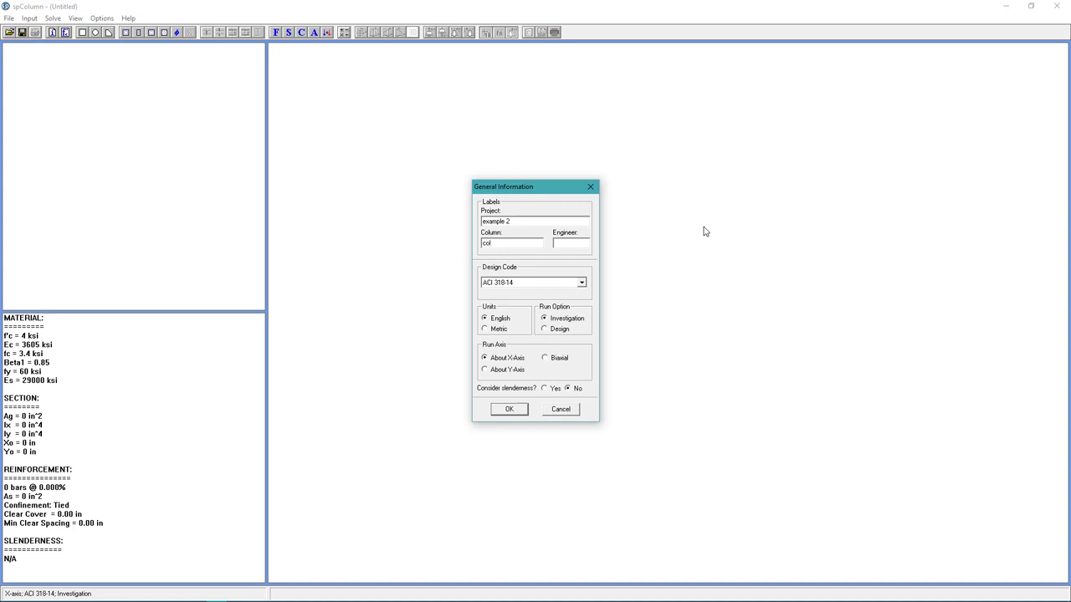
type("S")
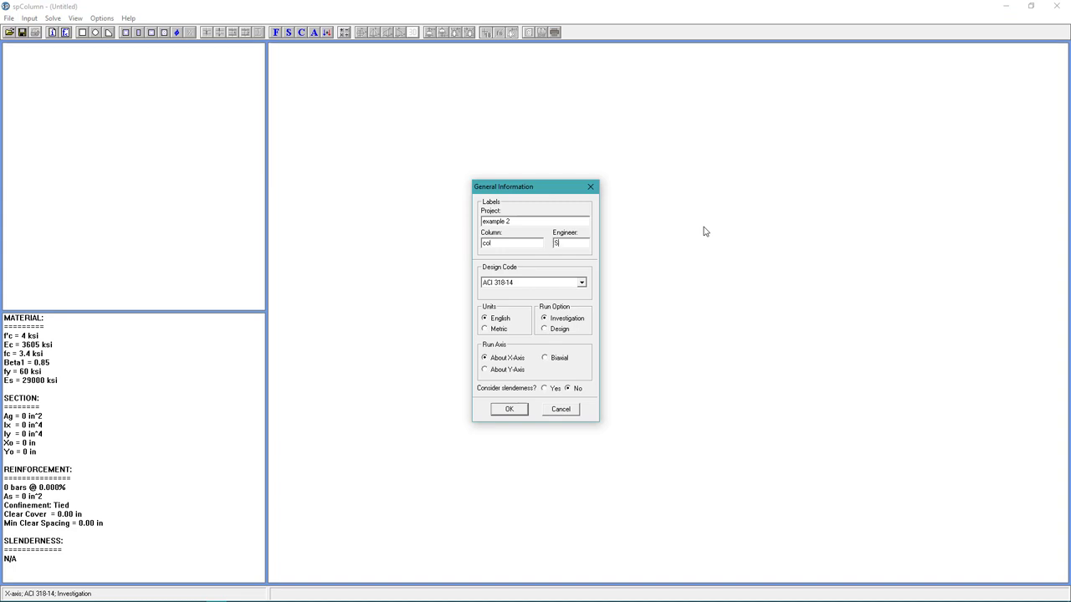
type("P")
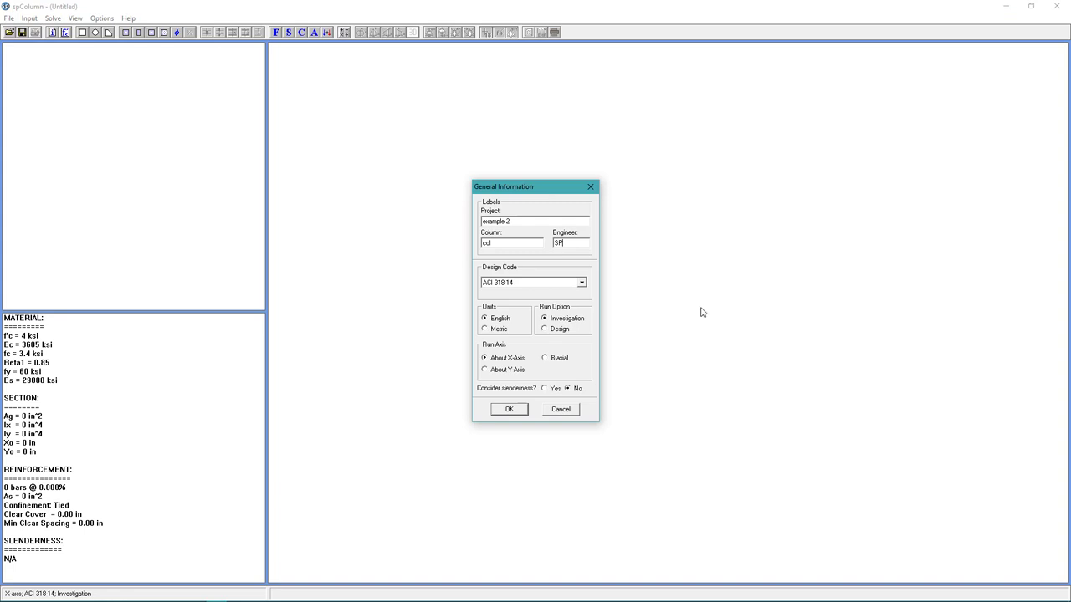
Step: Set the run axis to Biaxial and confirm the general information
left_click(544, 357)
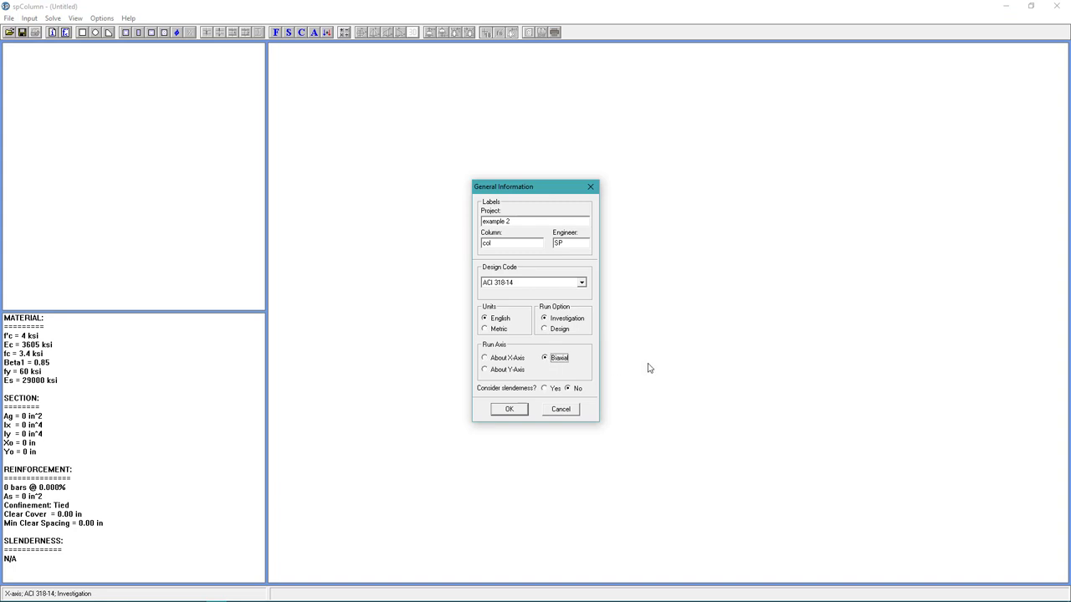
left_click(508, 409)
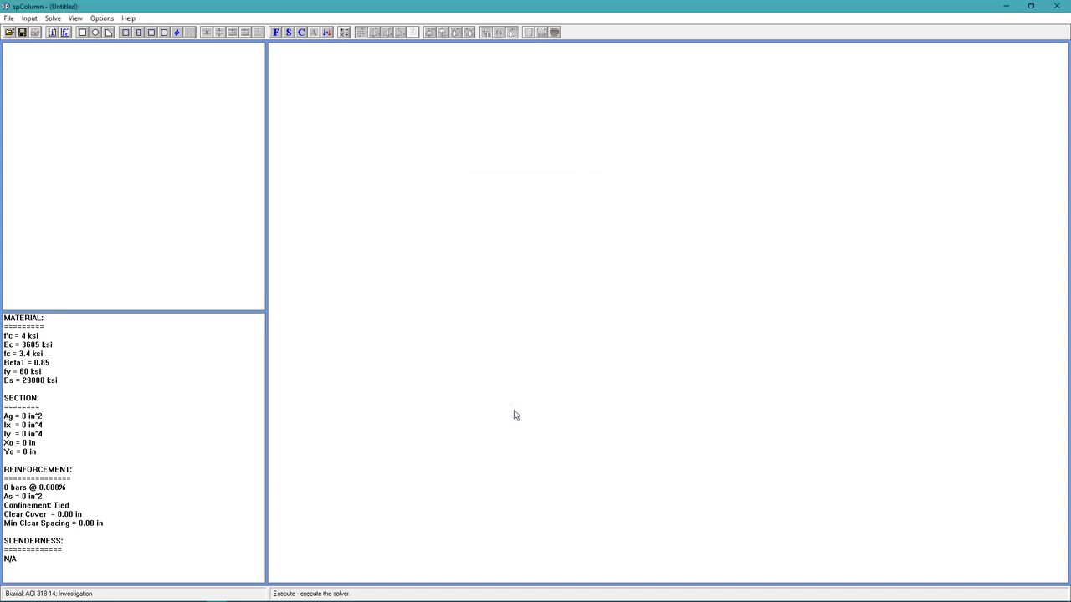
Step: Set concrete f'c to 4.5 ksi and steel fy to 50 ksi in Material Properties
left_click(28, 17)
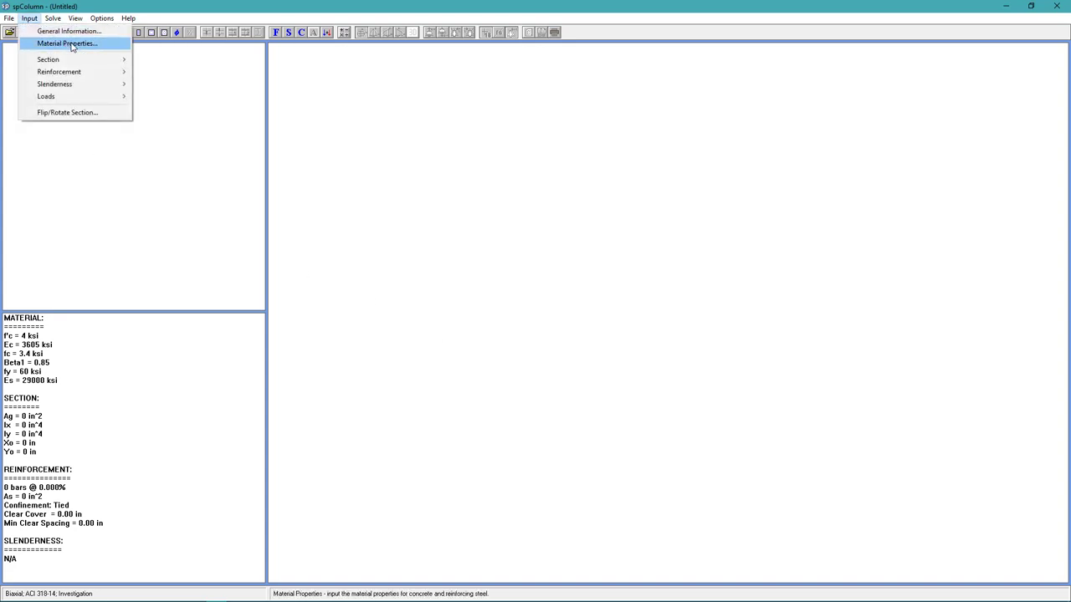
left_click(67, 43)
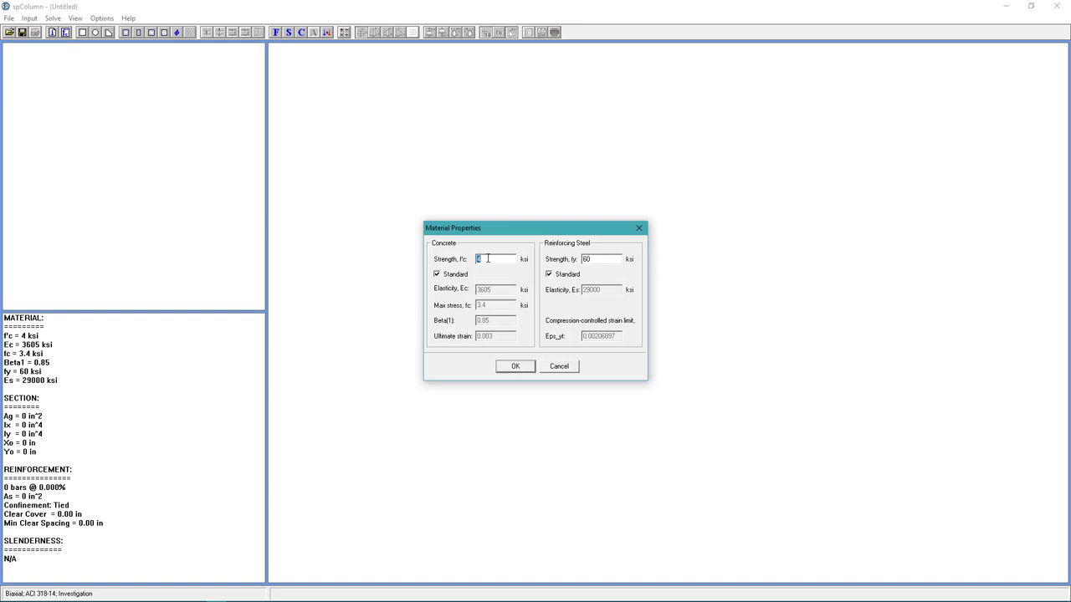
type("4.9")
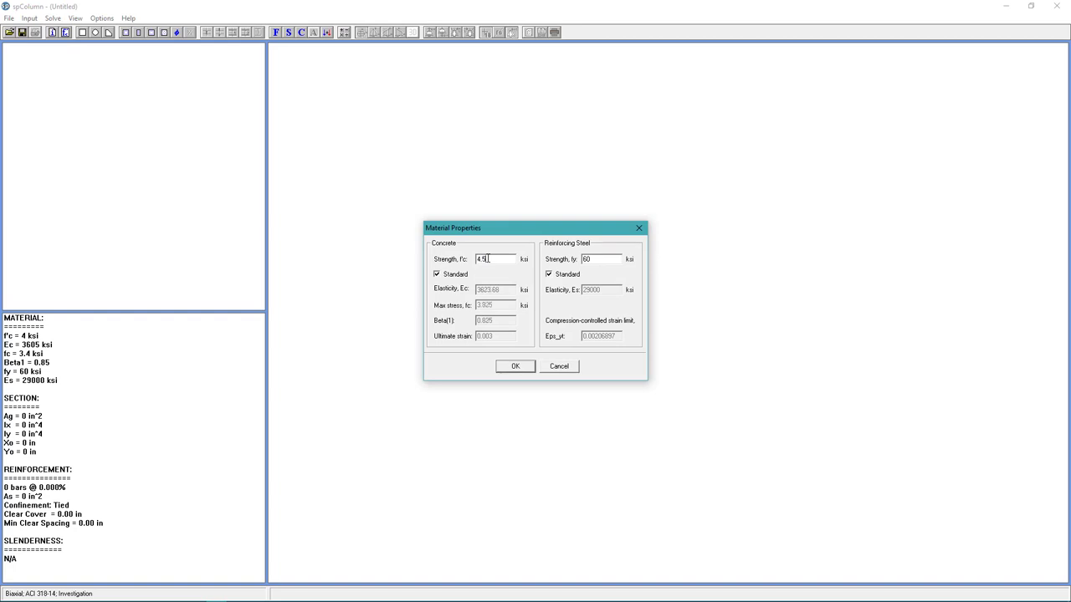
mouse_move(450, 179)
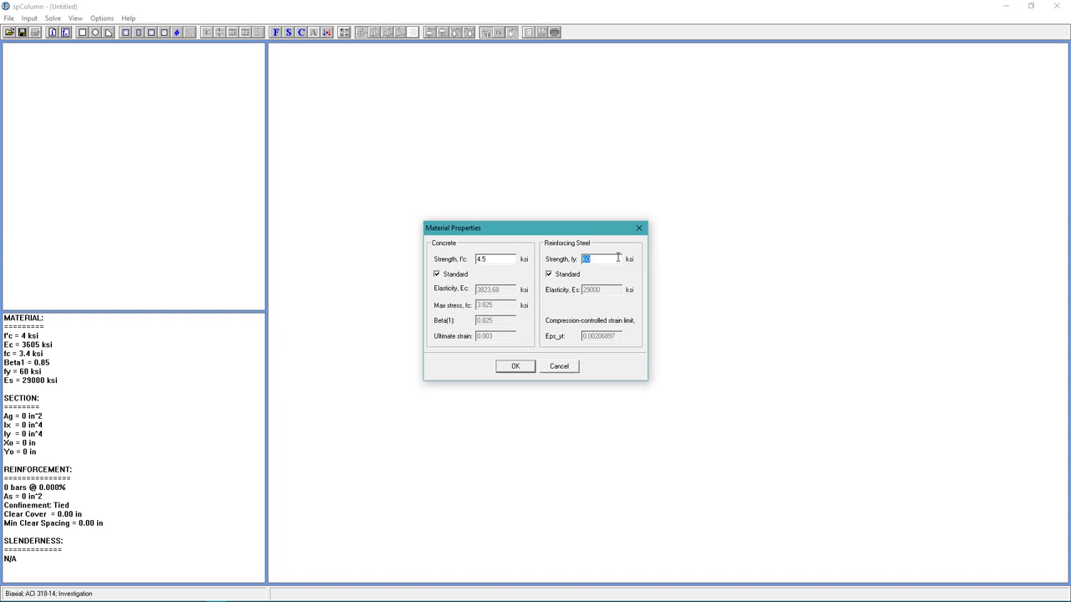
type("50")
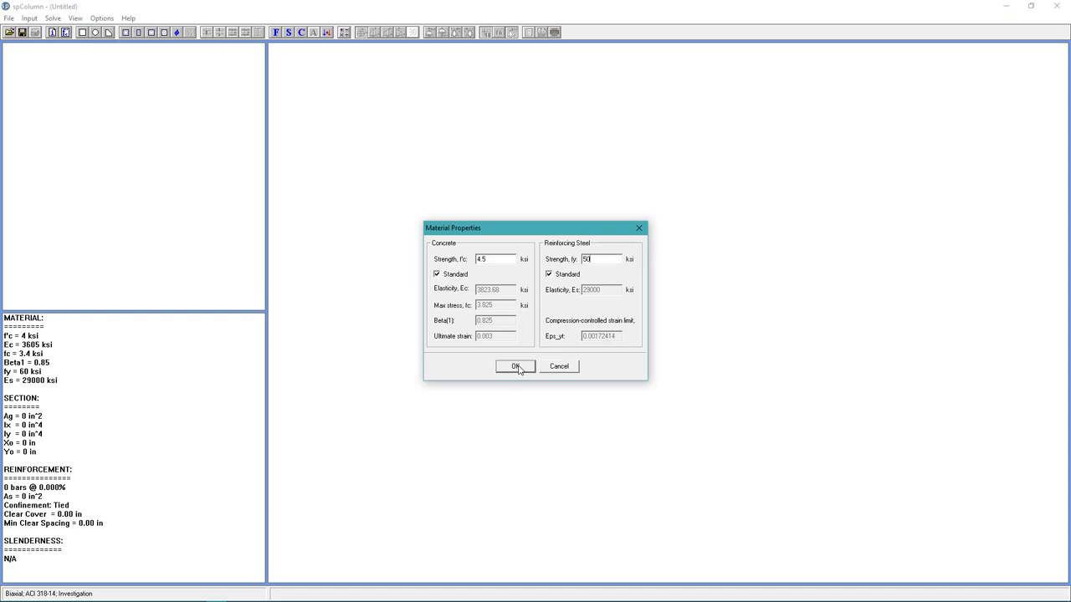
left_click(514, 366)
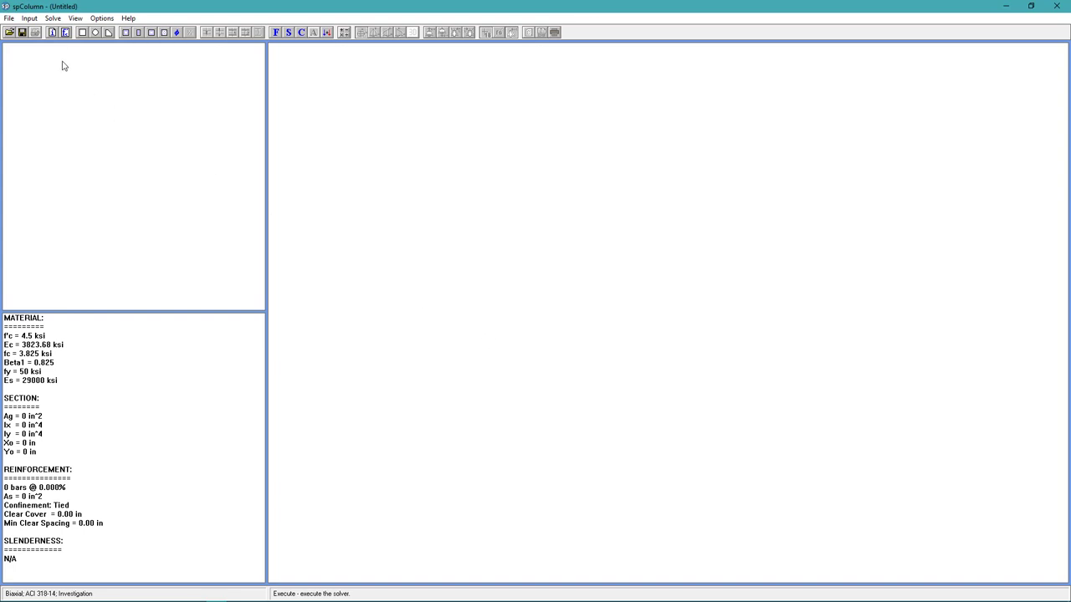
Step: Define a rectangular section 20 in wide by 14 in deep (Ag = 280 in²)
left_click(29, 18)
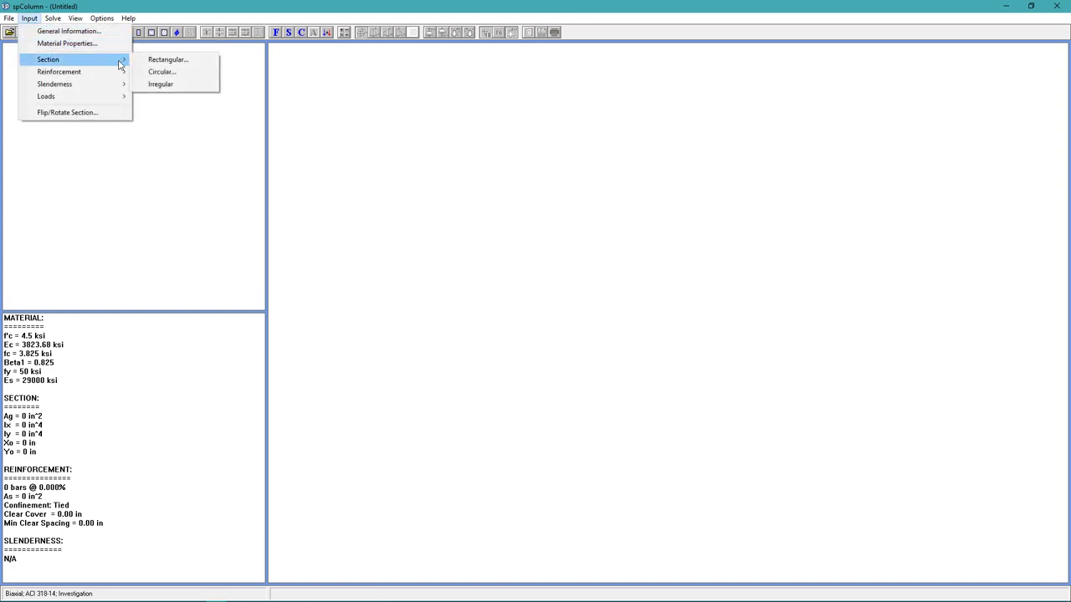
left_click(167, 60)
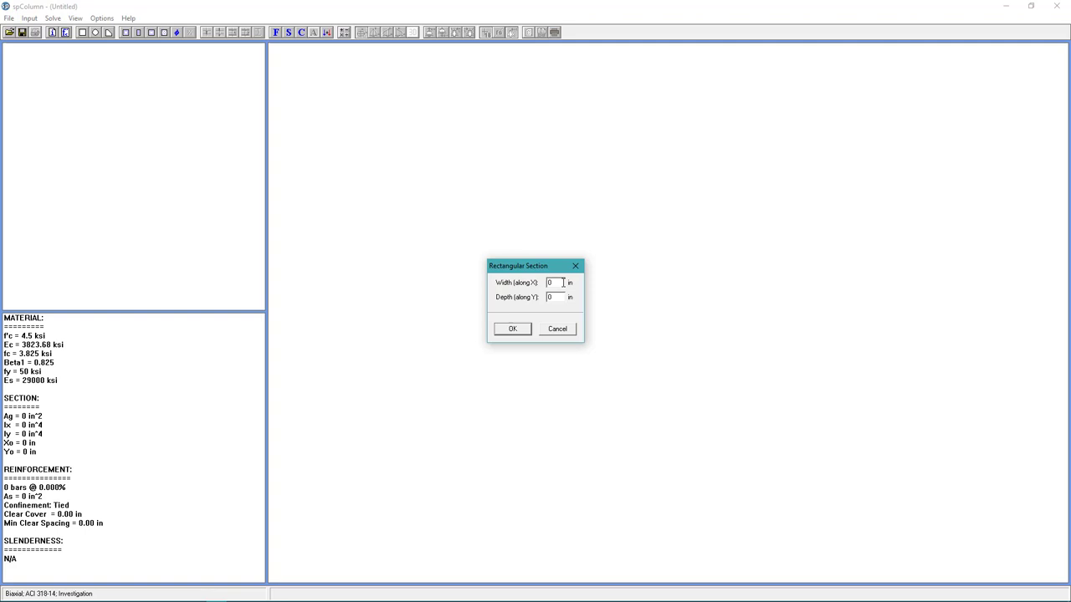
type("20")
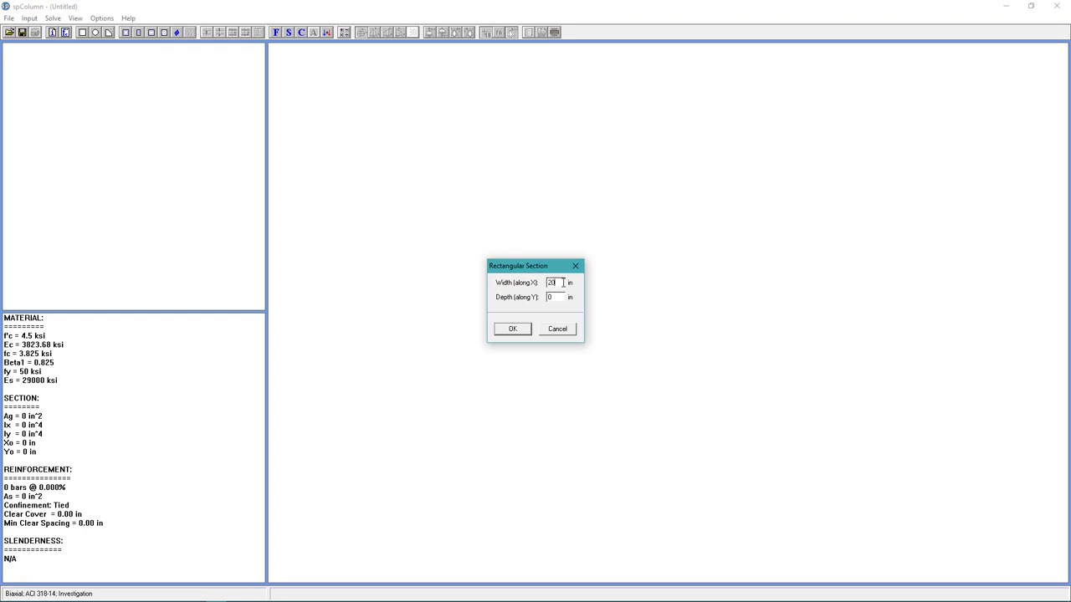
type("1")
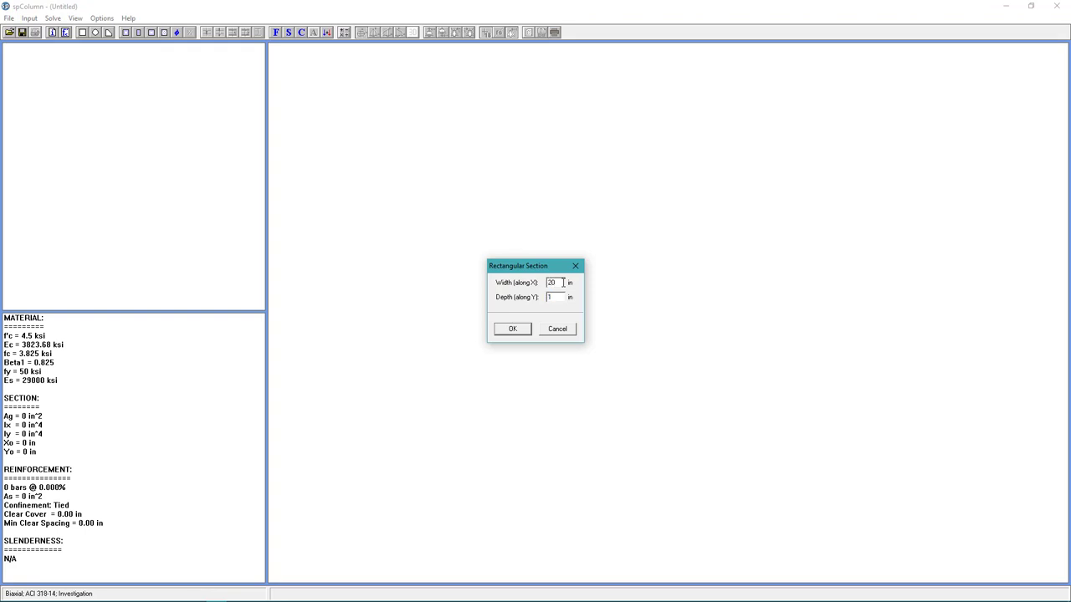
type("14")
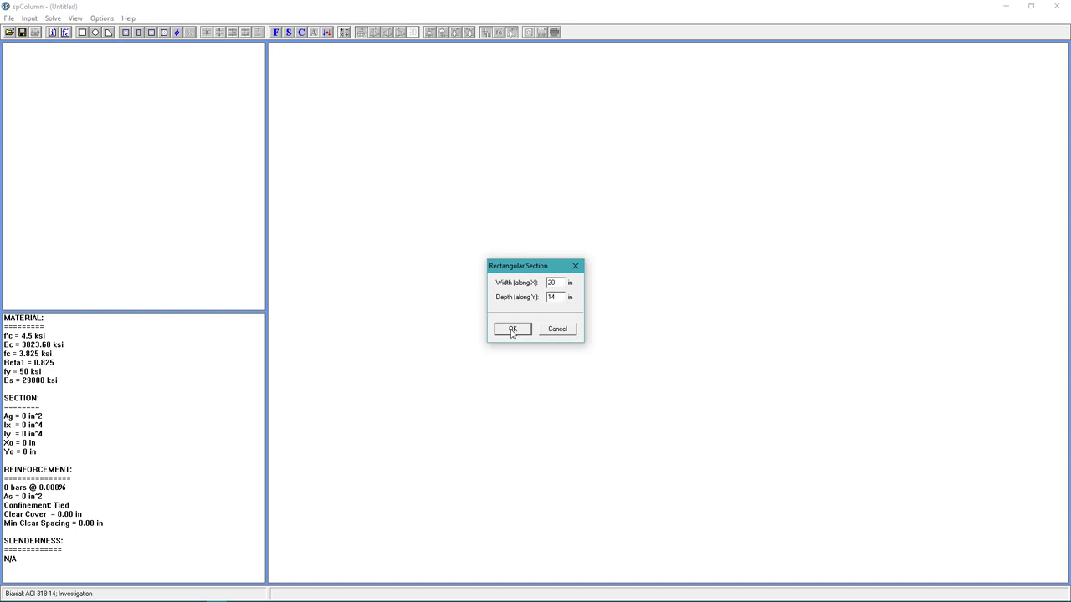
left_click(512, 328)
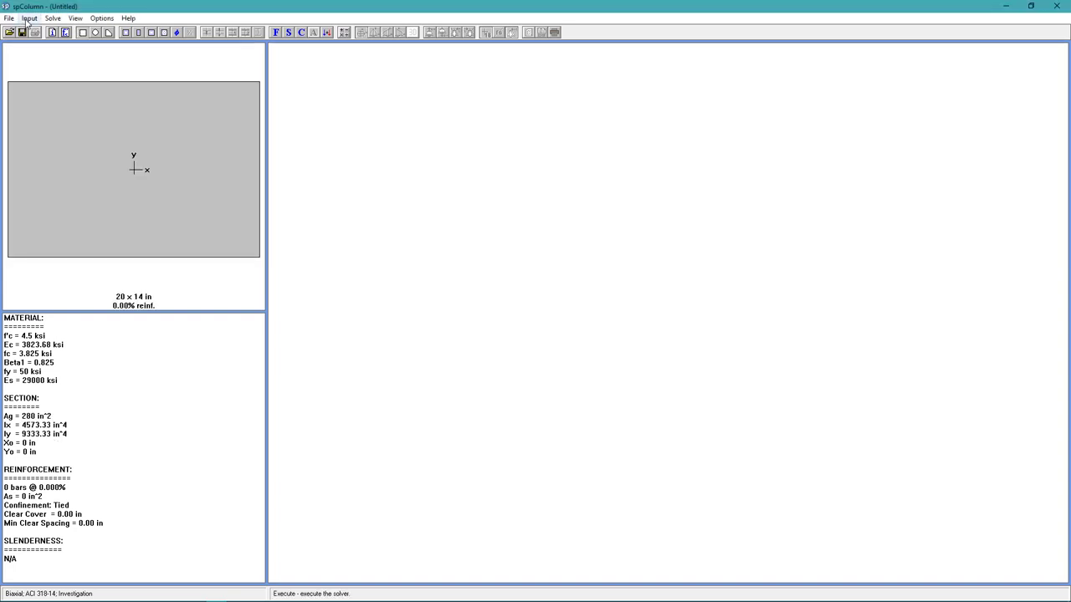
Step: In Sides Different reinforcement, use #11 bars: two top, two bottom, one each side
left_click(30, 18)
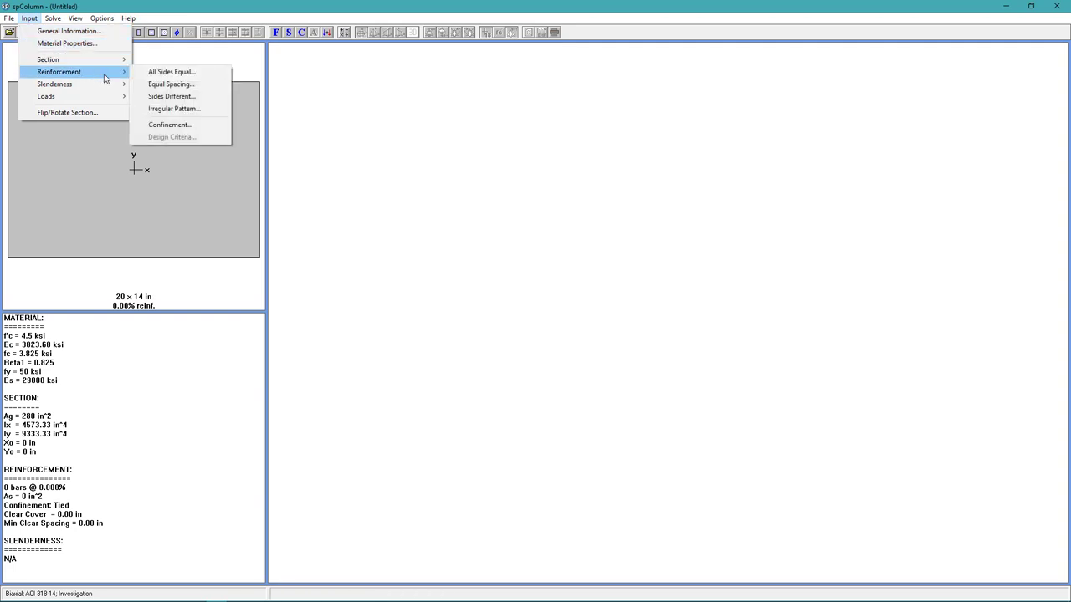
mouse_move(171, 97)
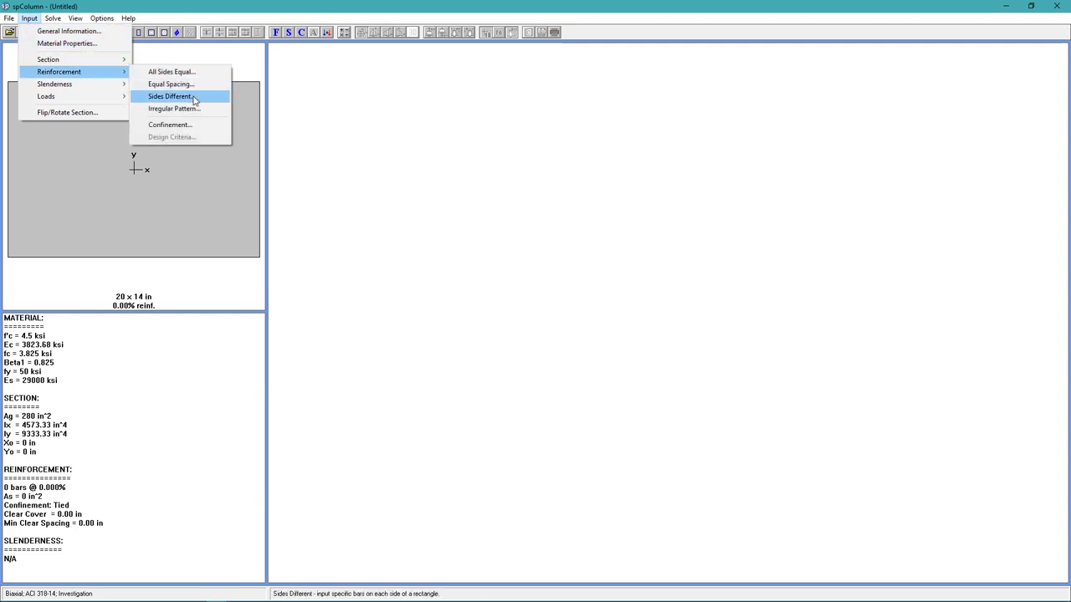
left_click(169, 96)
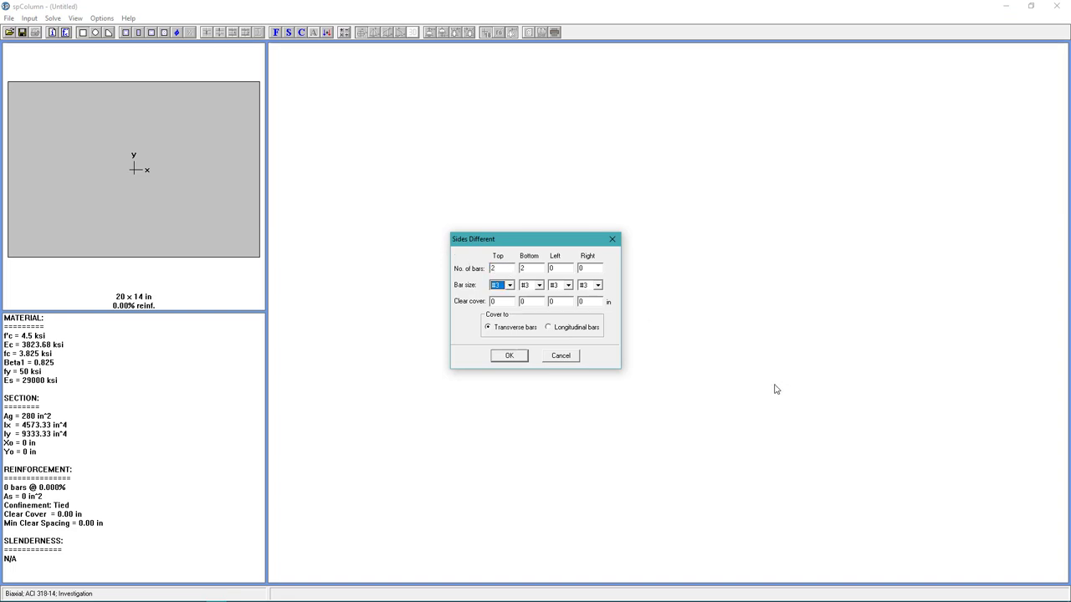
mouse_move(657, 335)
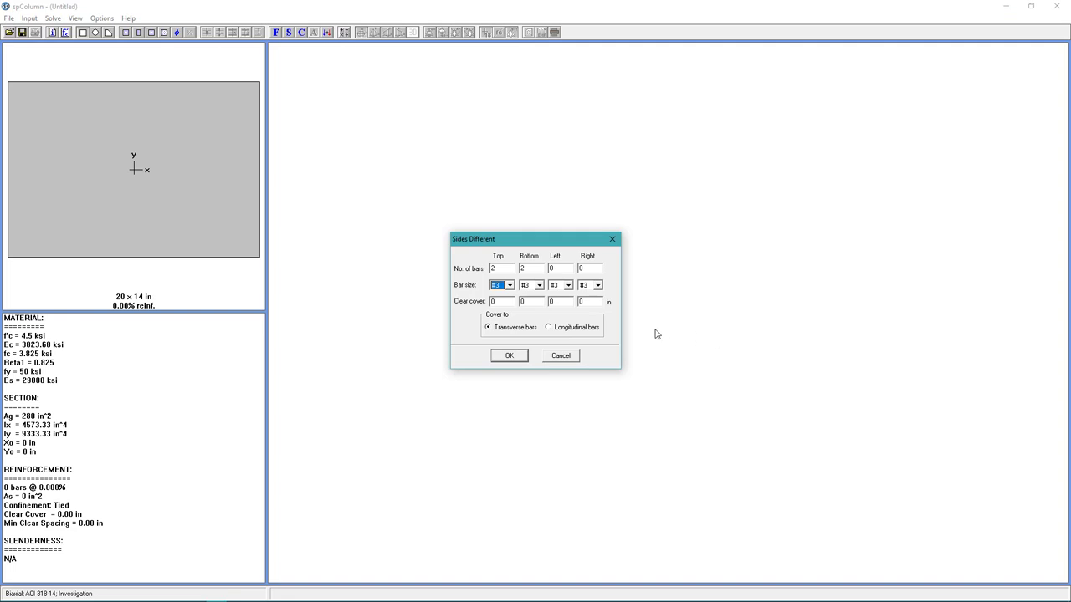
left_click(509, 285)
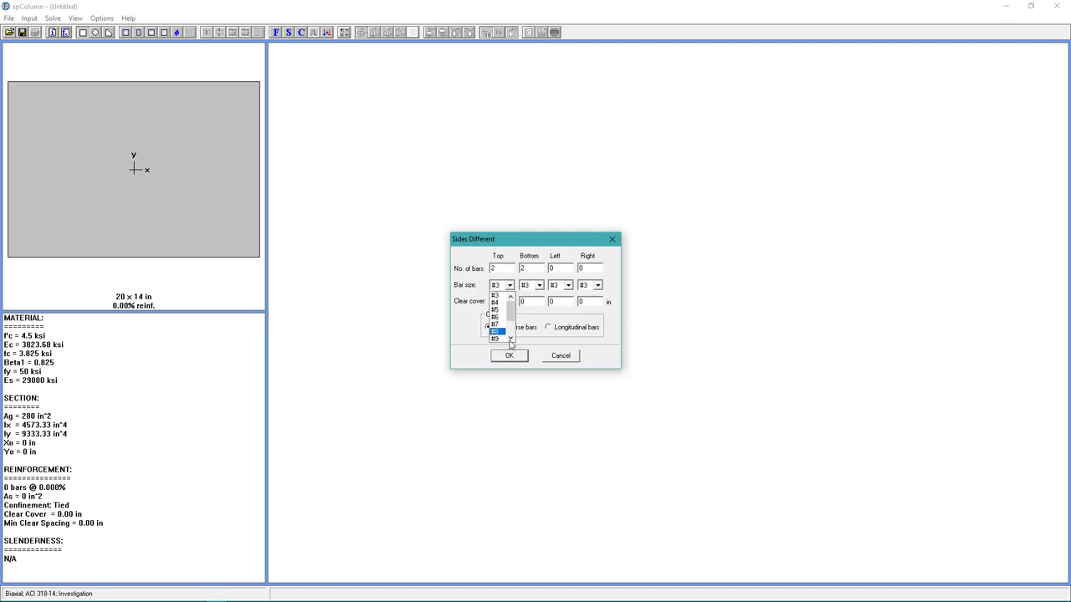
left_click(496, 339)
type("1")
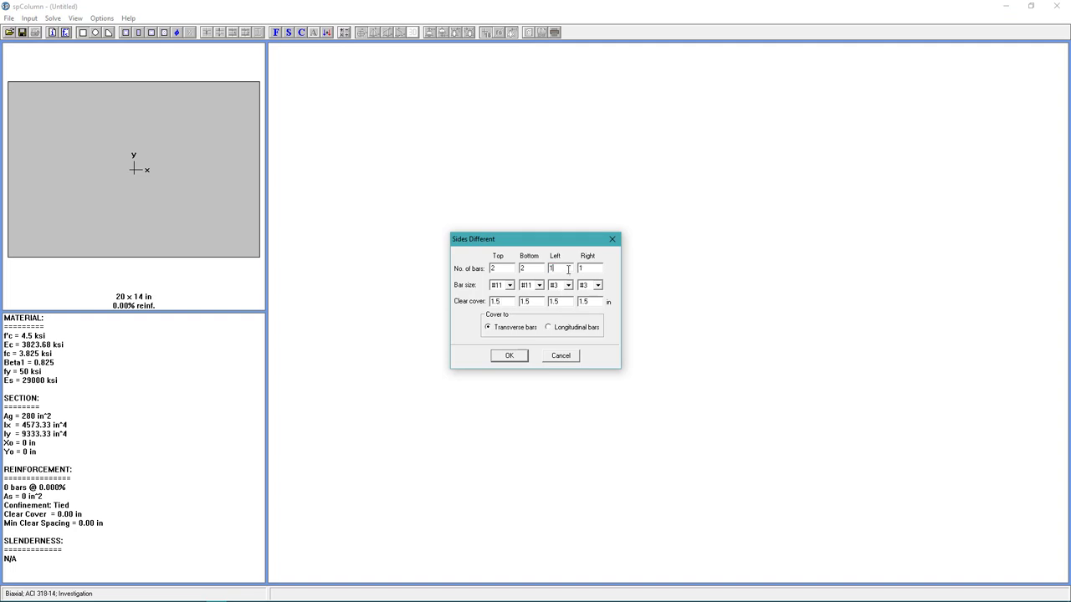
left_click(567, 286)
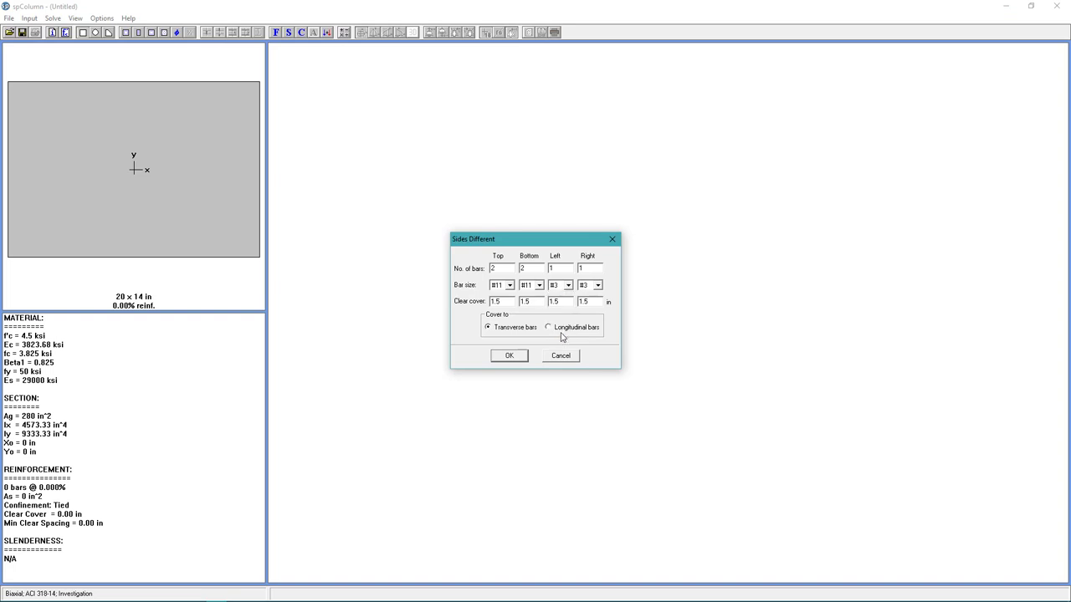
left_click(568, 285)
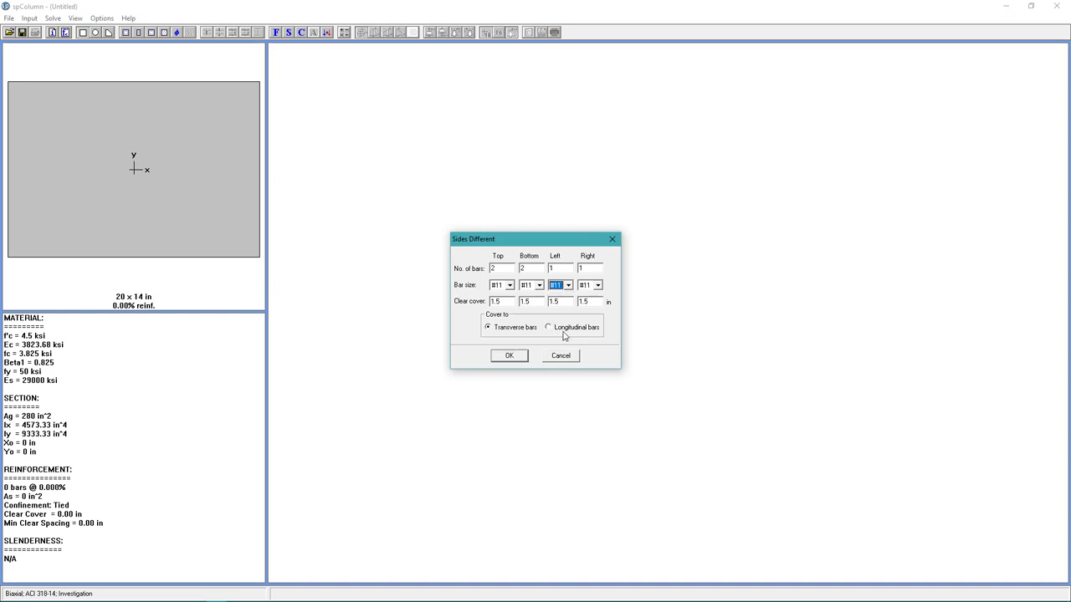
mouse_move(563, 335)
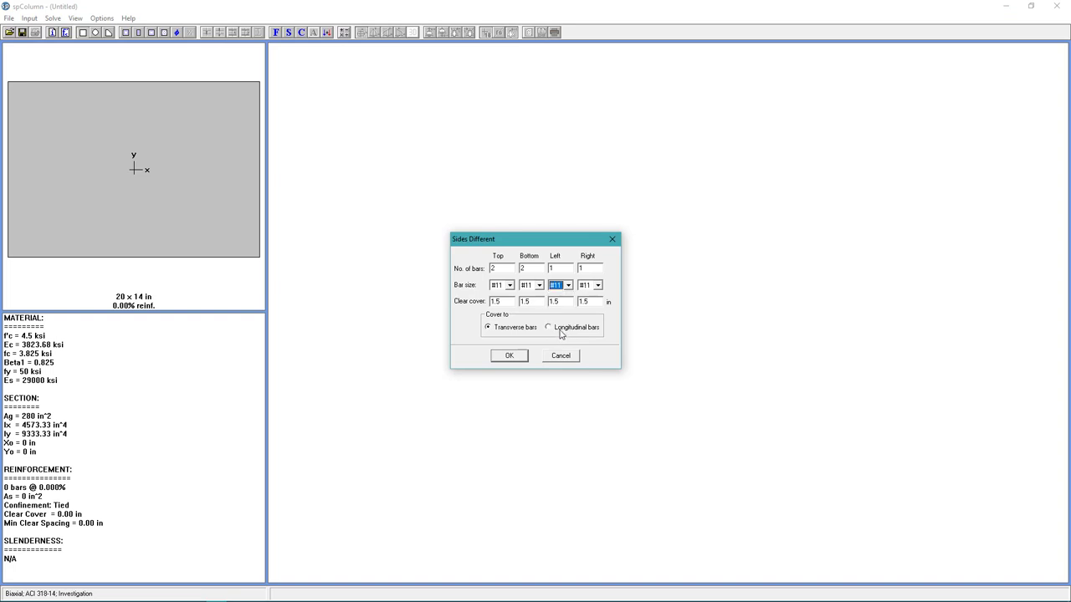
Step: Set 1.5 in clear cover to longitudinal bars and apply the six-bar layout
left_click(548, 327)
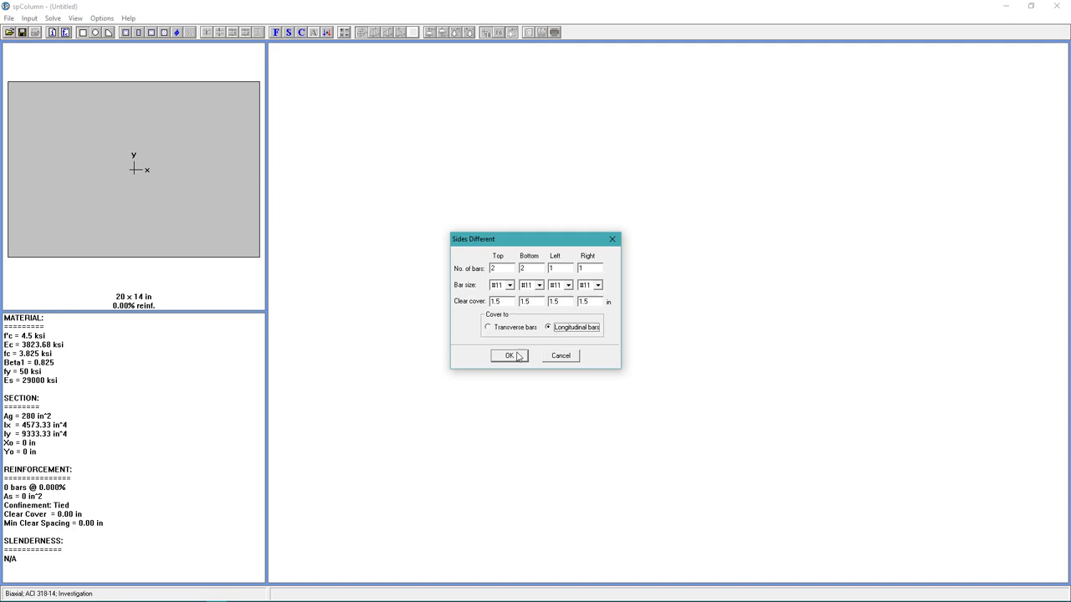
left_click(508, 355)
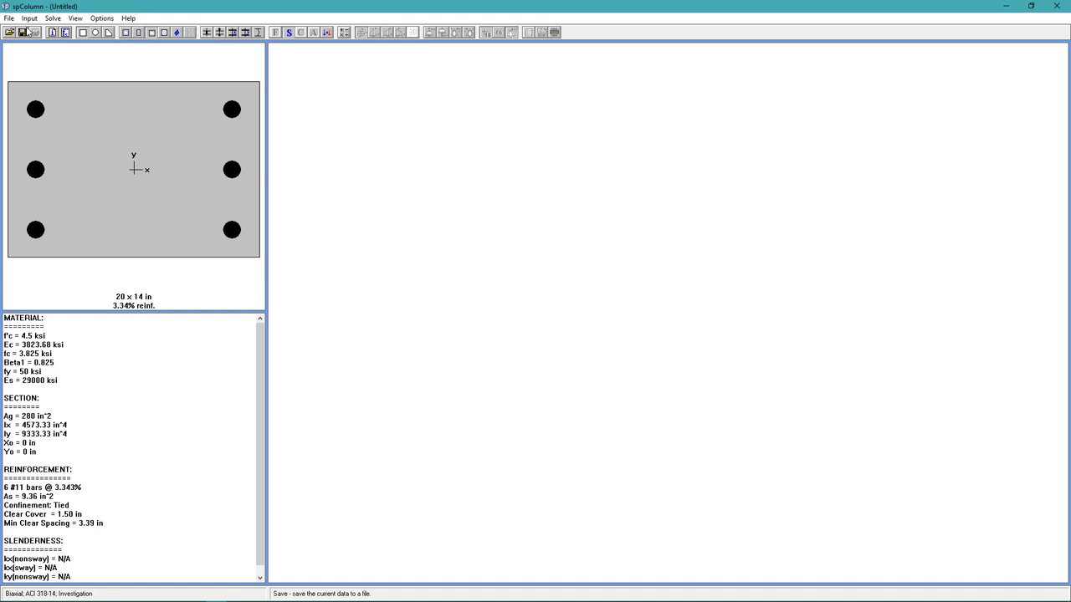
Step: Design-column slenderness: 22 ft clear height, nonsway, input k factor 1 for both axes
left_click(29, 18)
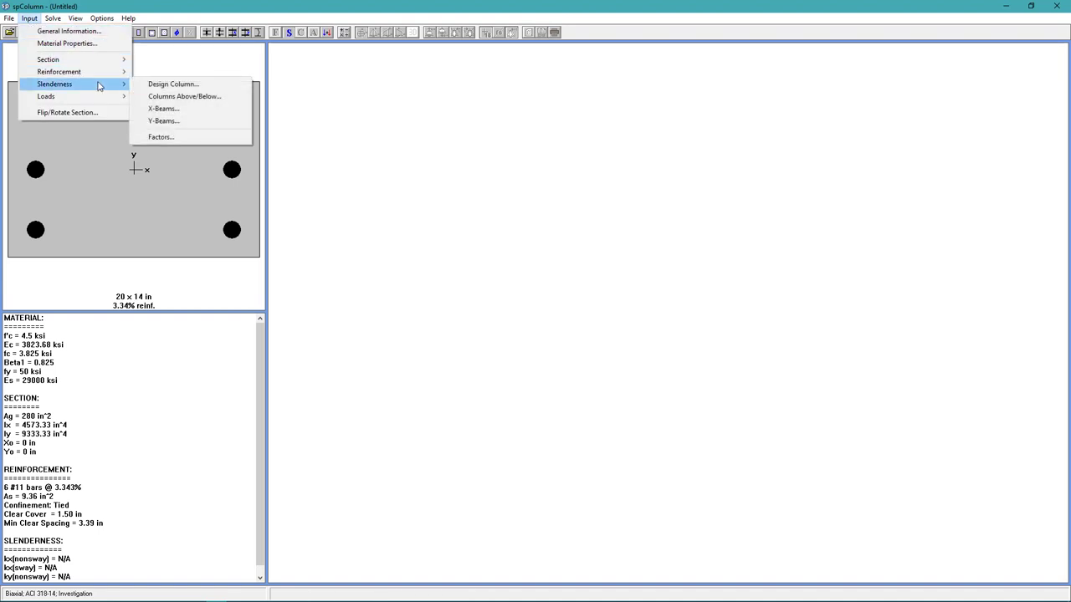
left_click(174, 84)
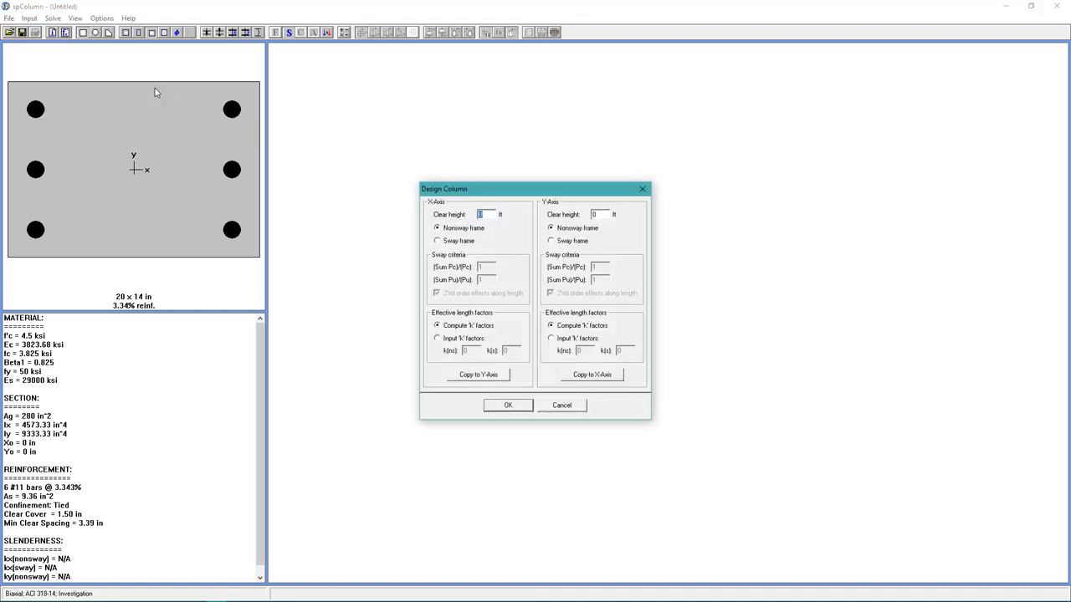
mouse_move(124, 94)
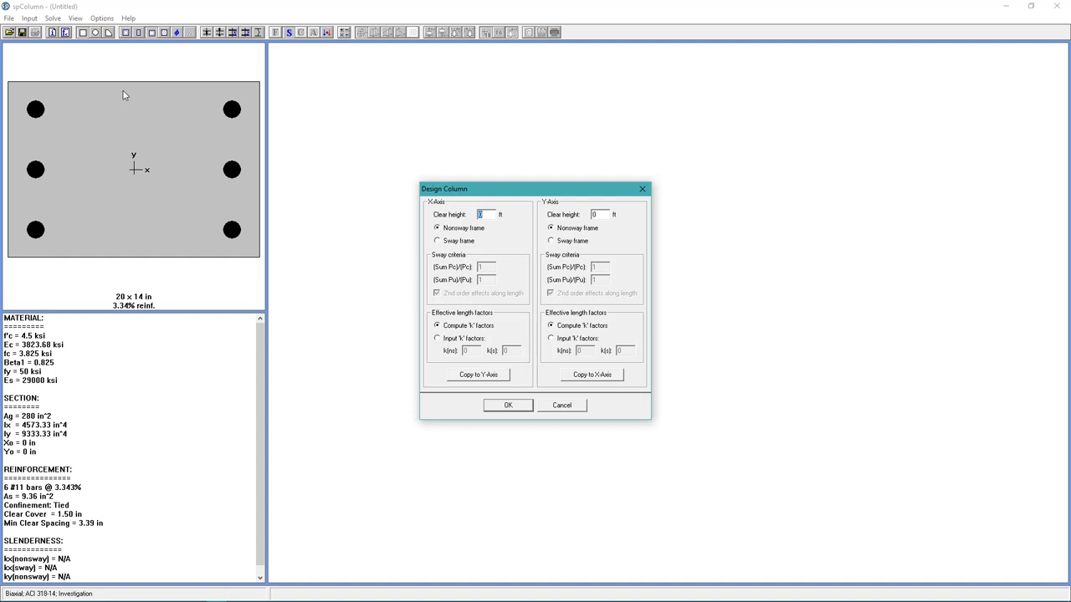
type("22")
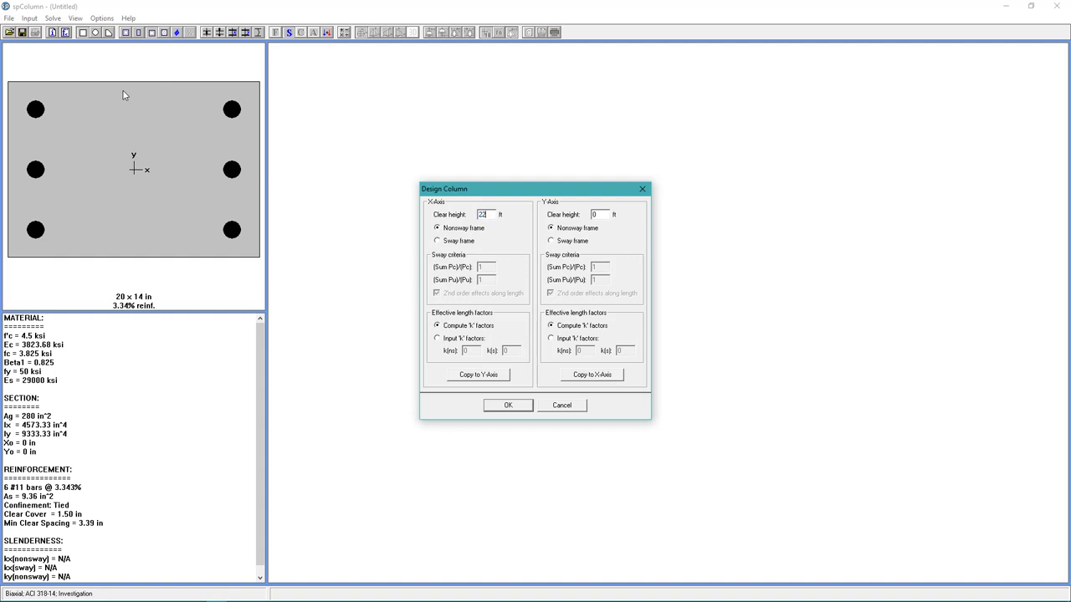
mouse_move(399, 309)
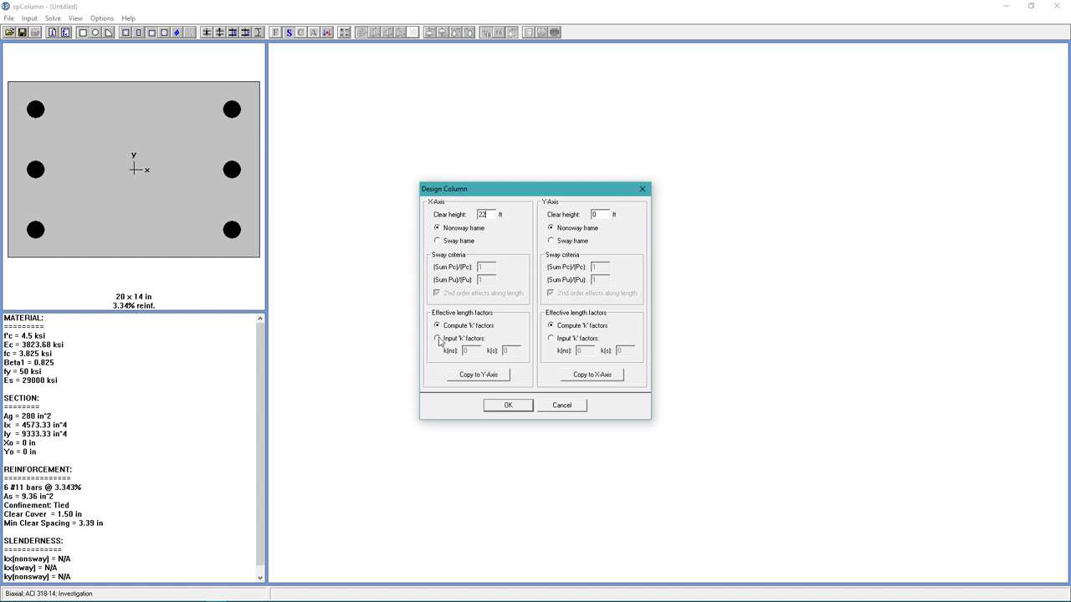
left_click(437, 338)
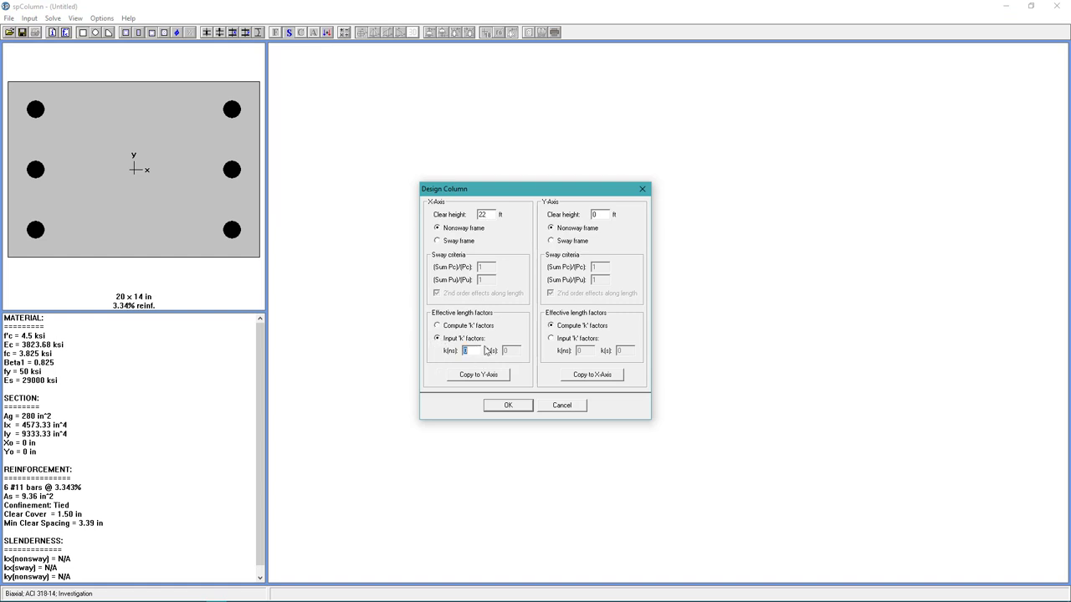
type("1")
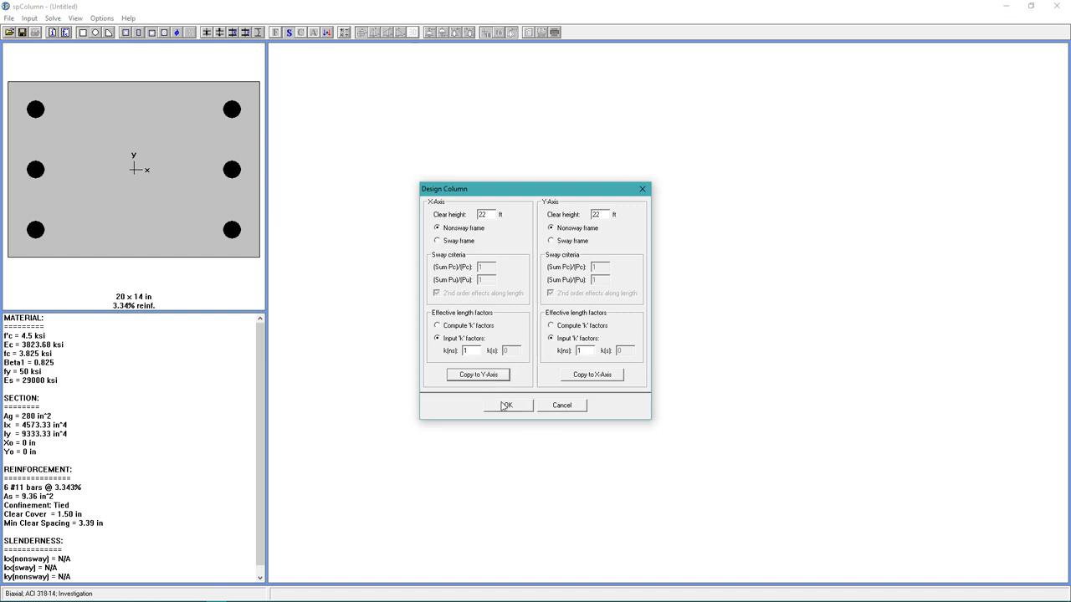
left_click(506, 405)
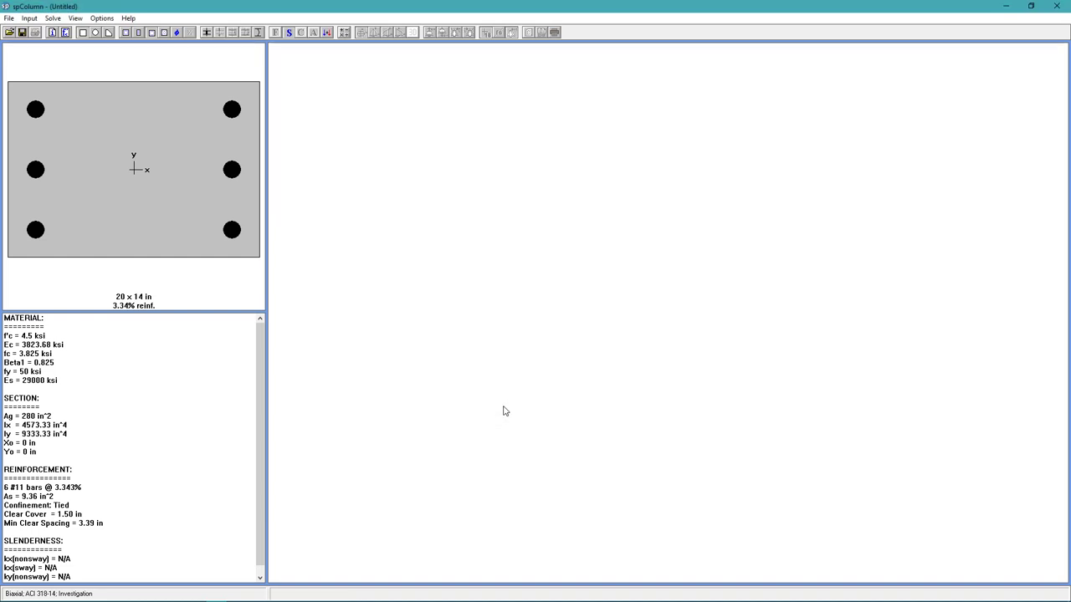
Step: Insert live service load 71.875 kip with Y-moments 174.375 top and −174.375 bottom
left_click(29, 18)
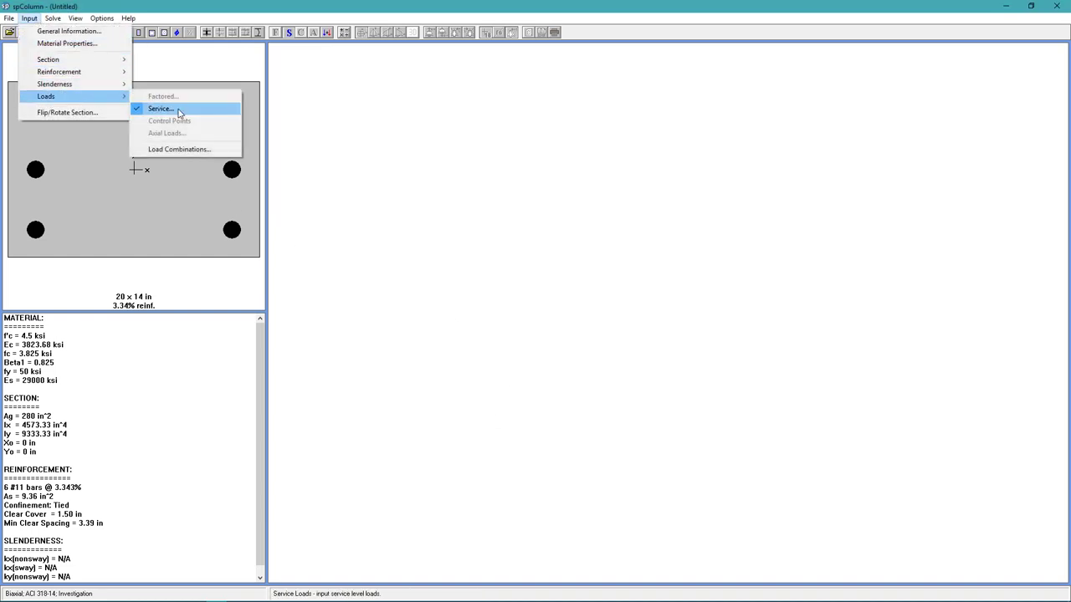
left_click(160, 109)
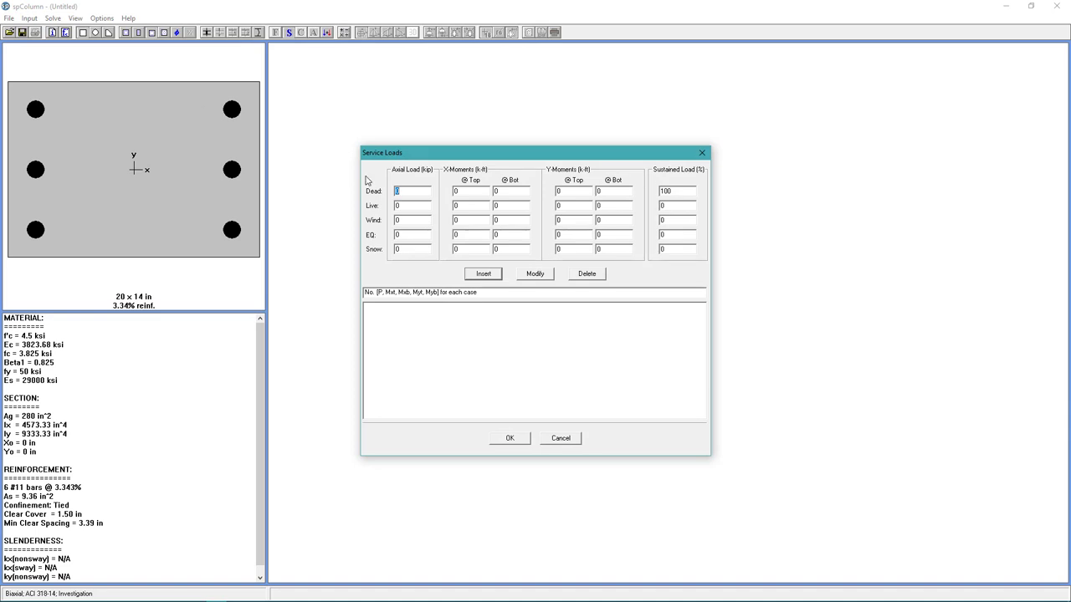
left_click(410, 205)
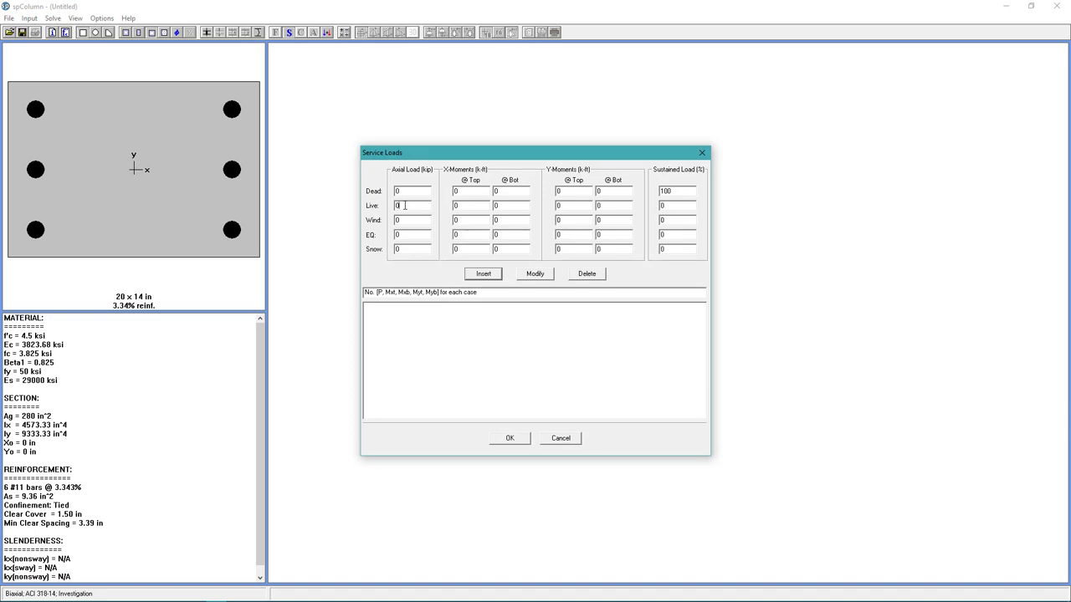
type("7")
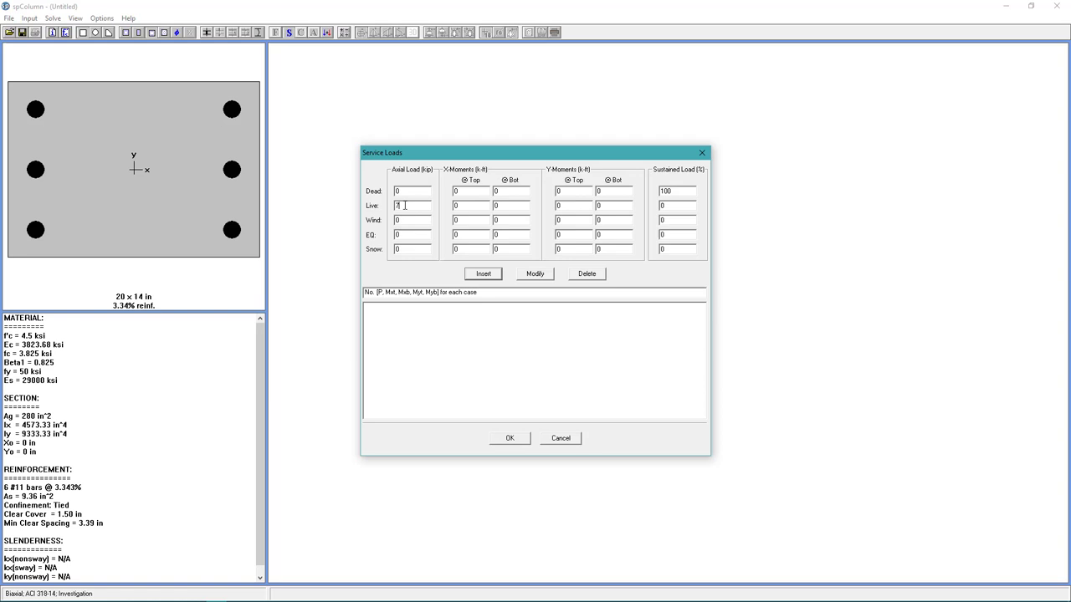
type("1.875")
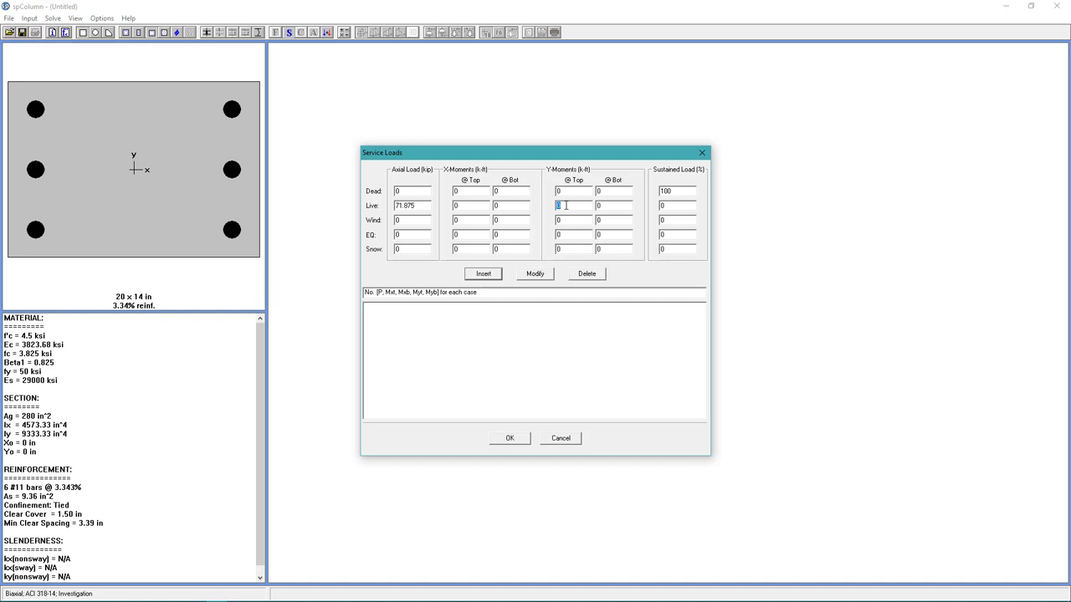
type("174.375")
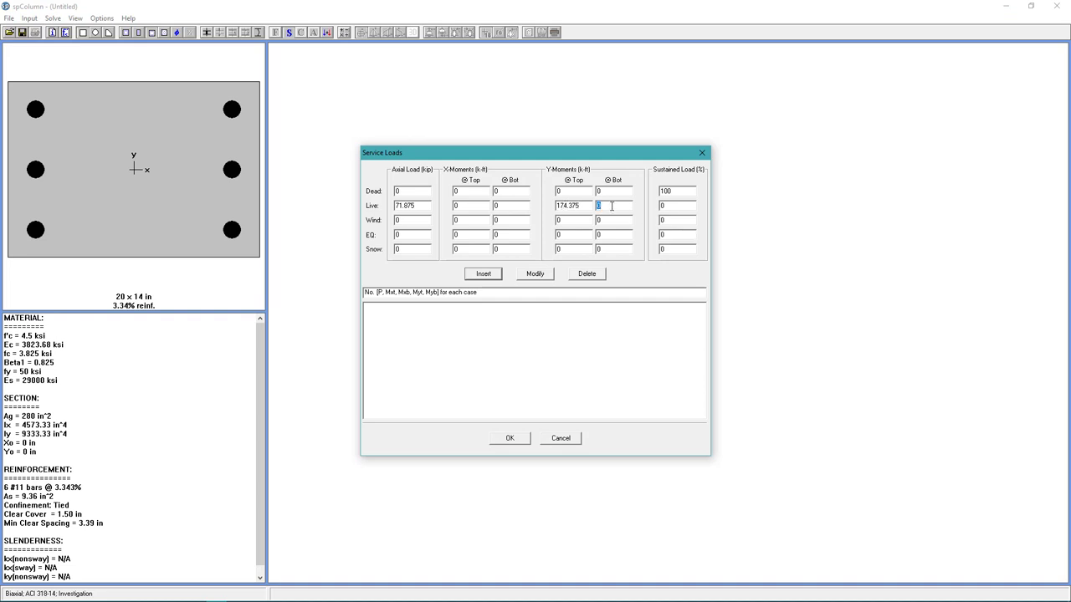
type("-174.375")
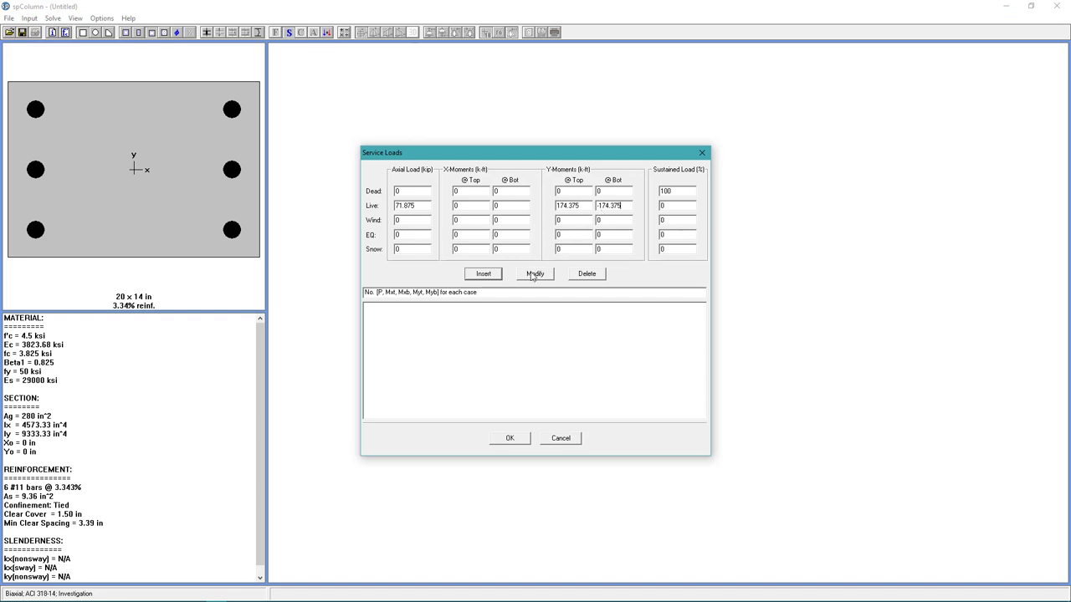
left_click(483, 274)
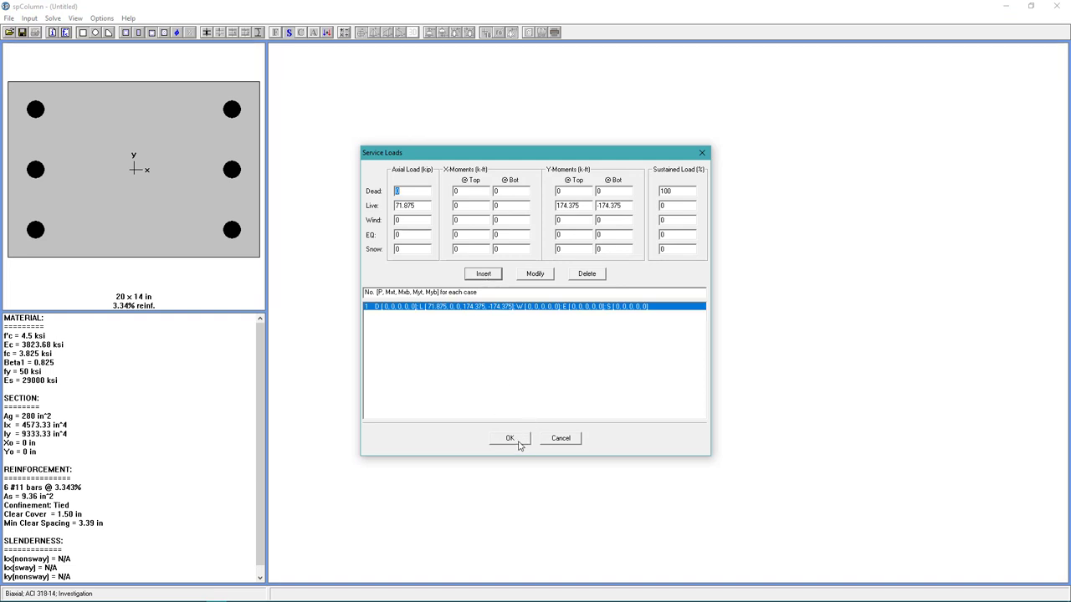
left_click(510, 437)
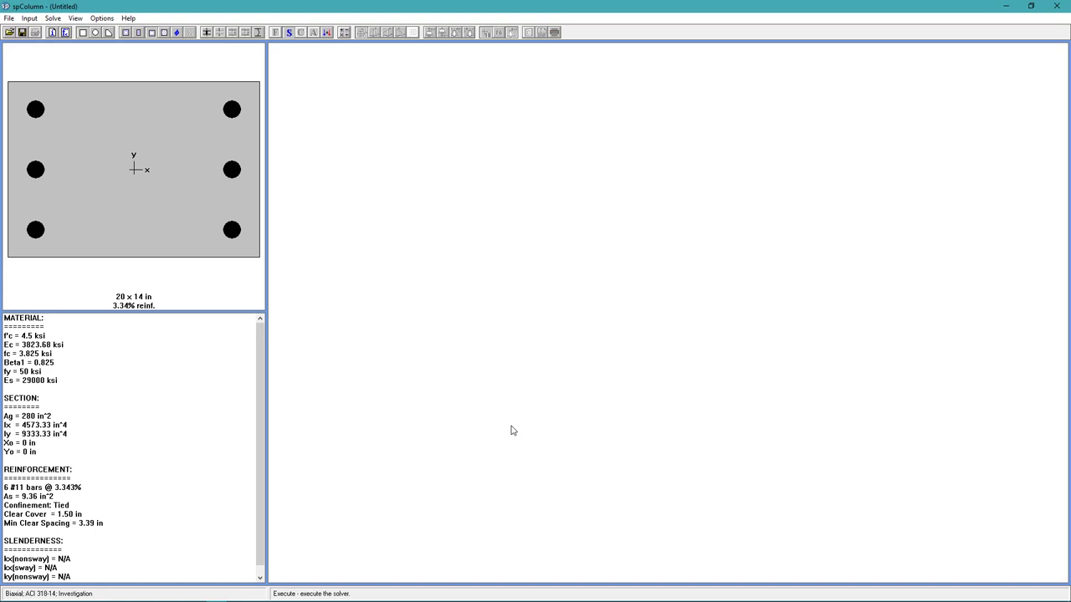
Step: Delete combinations U1 and U3–U13, keeping only 1.2D + 1.6L + 0.5S
left_click(29, 17)
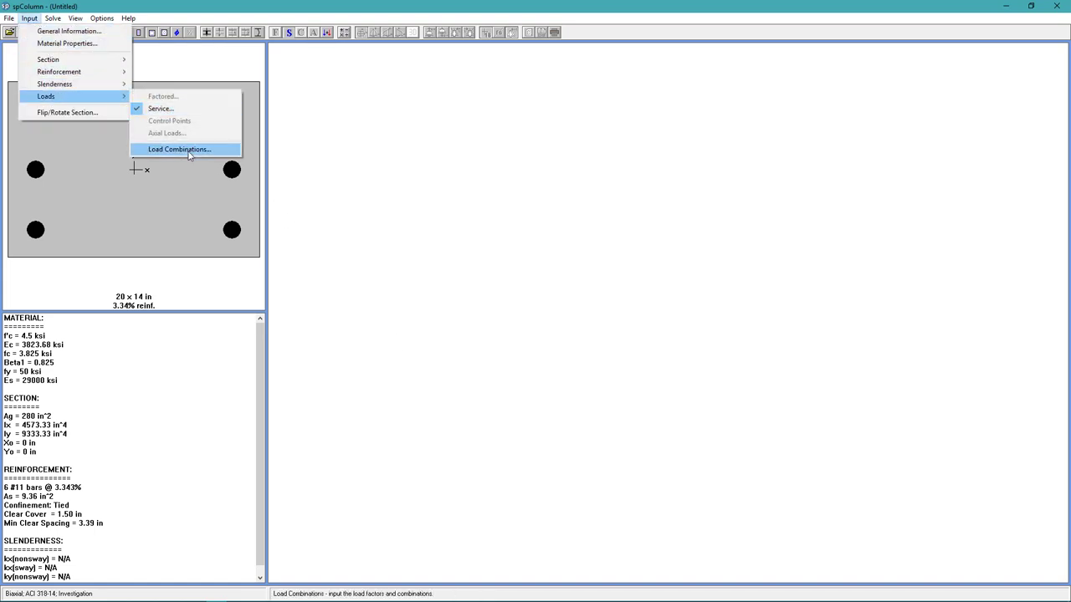
left_click(178, 149)
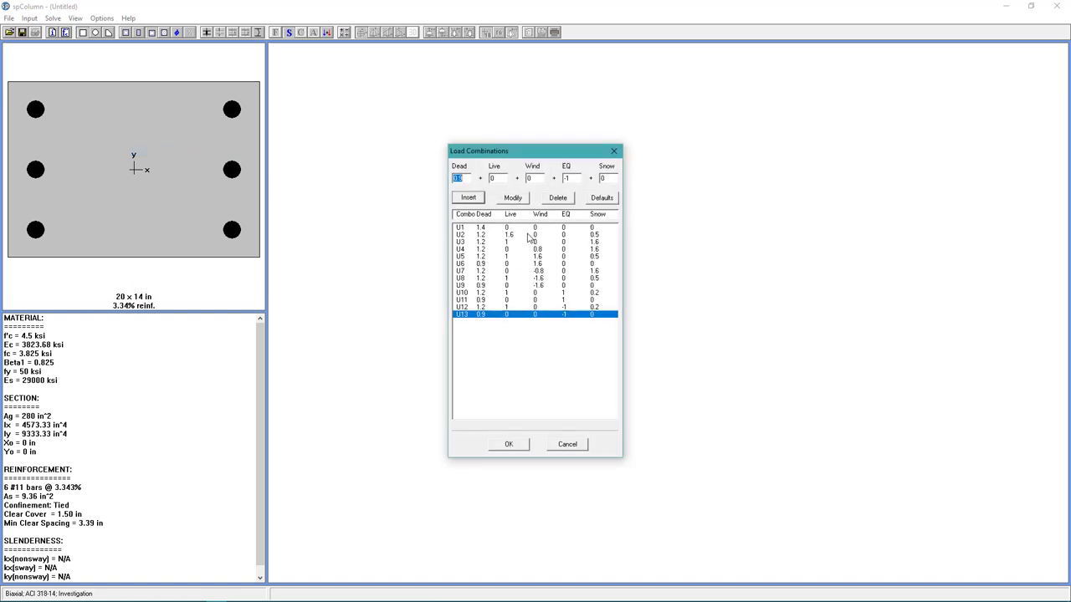
left_click(461, 241)
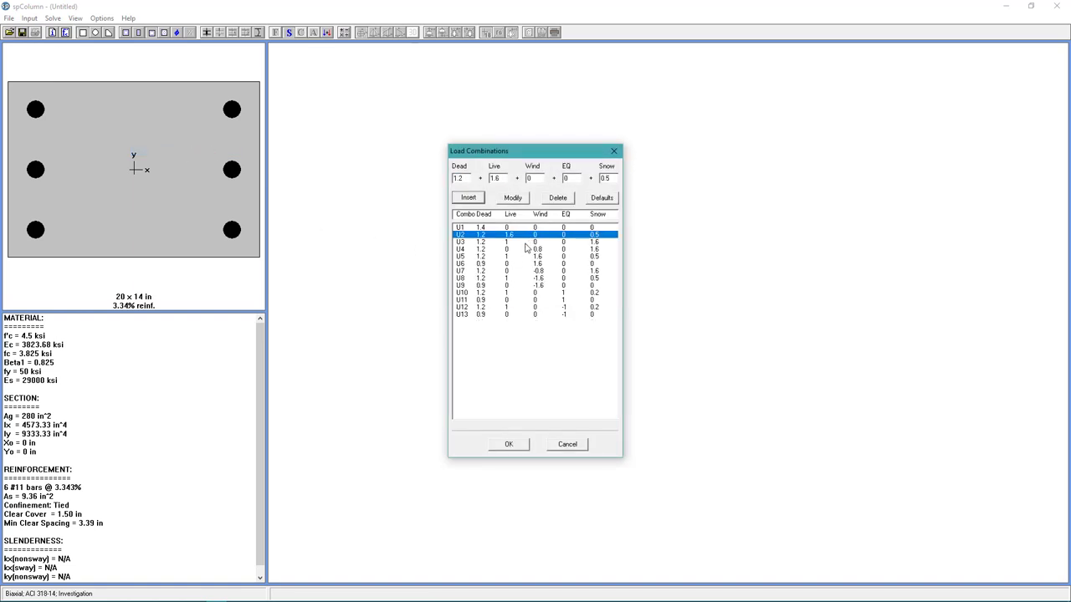
left_click(481, 242)
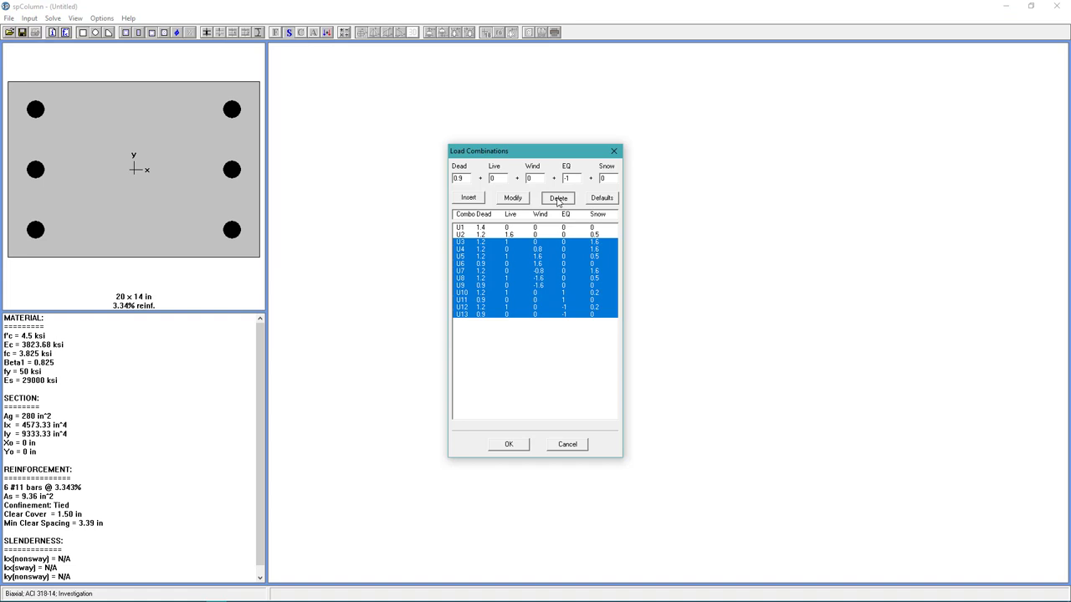
left_click(557, 198)
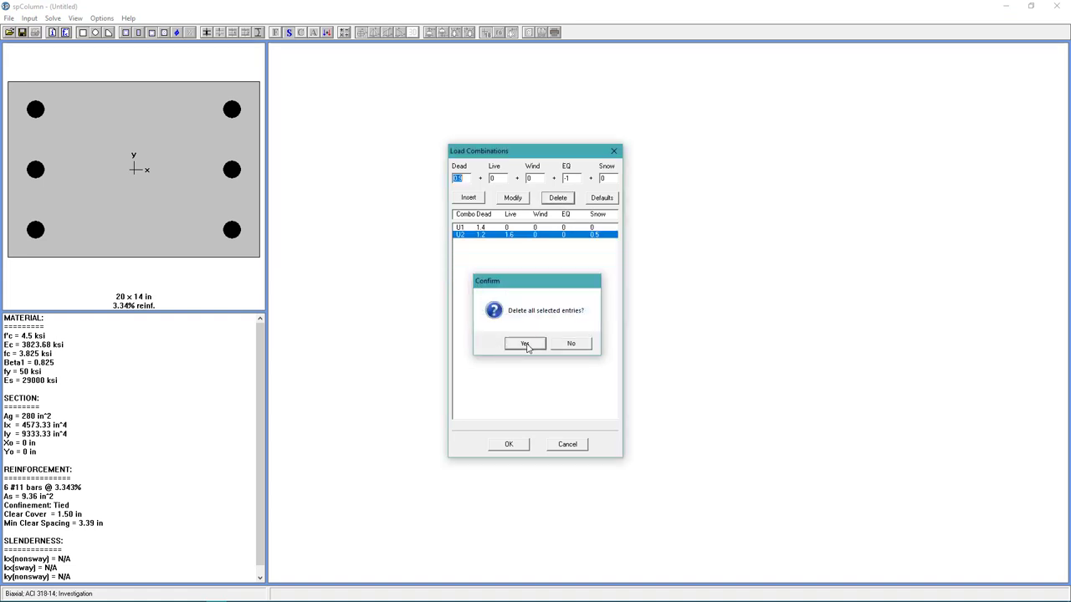
left_click(524, 342)
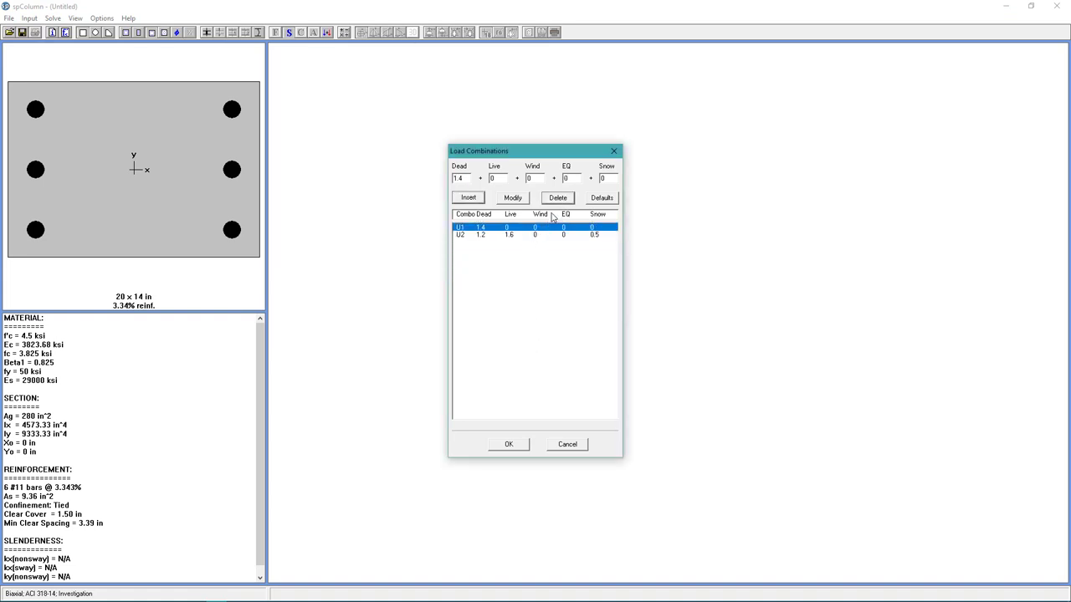
left_click(557, 197)
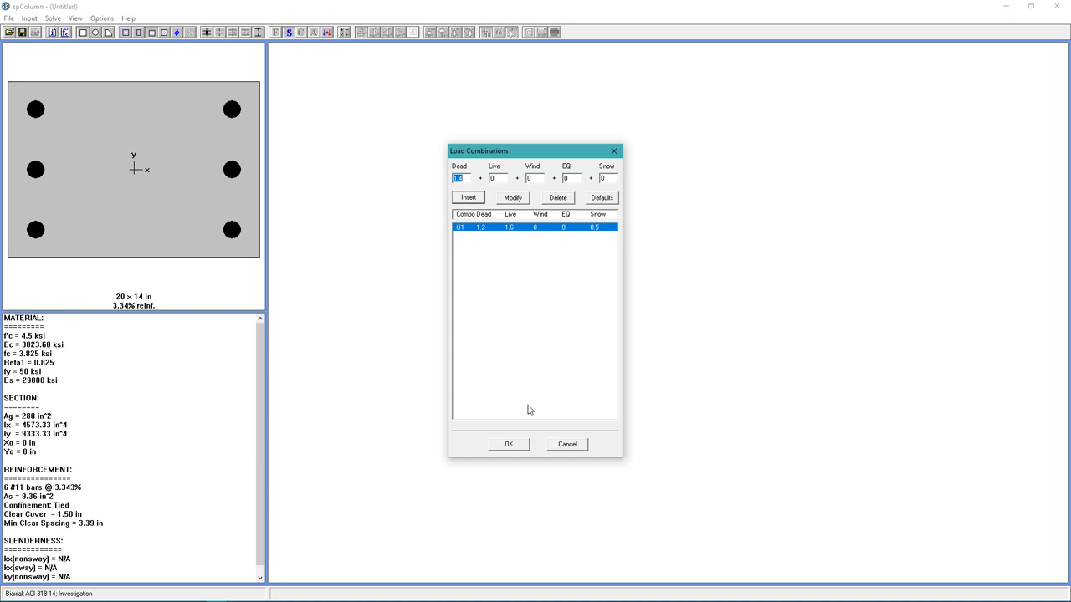
mouse_move(515, 450)
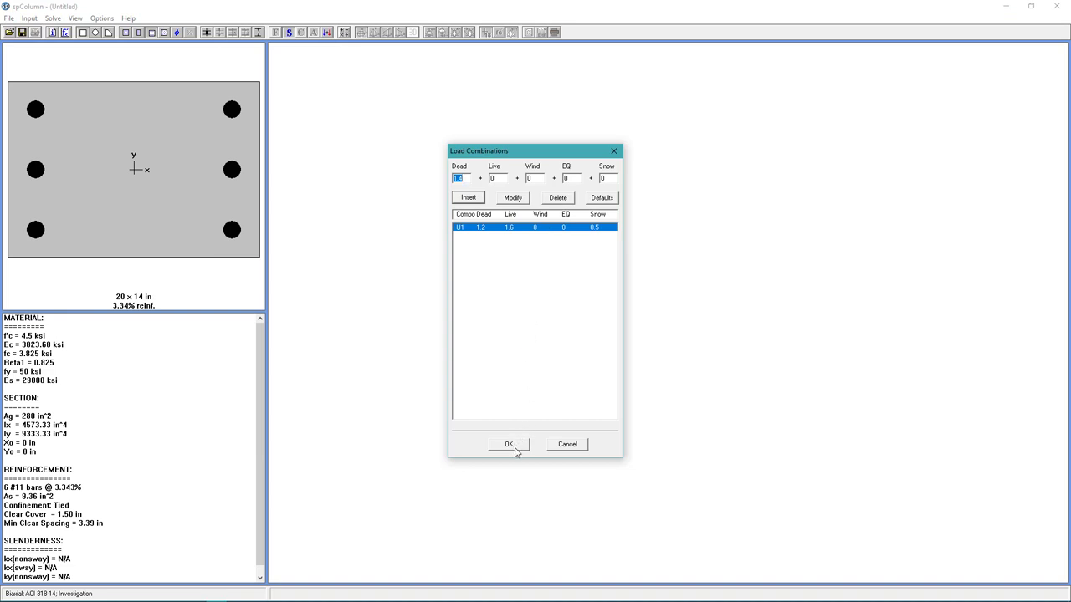
left_click(507, 444)
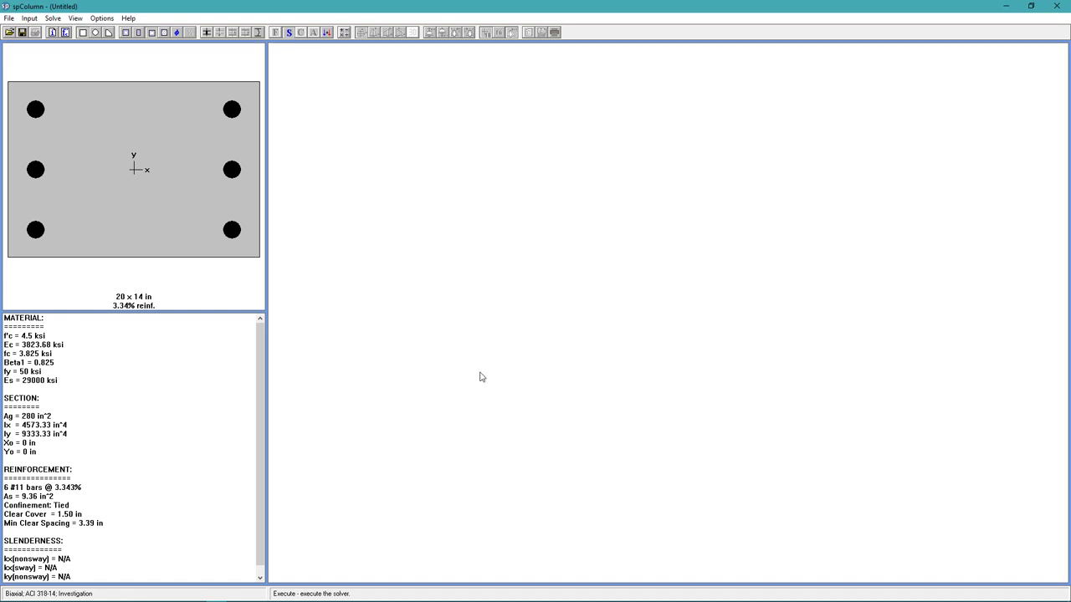
Step: Run Solve > Execute to produce the Mx-My interaction diagram
left_click(52, 17)
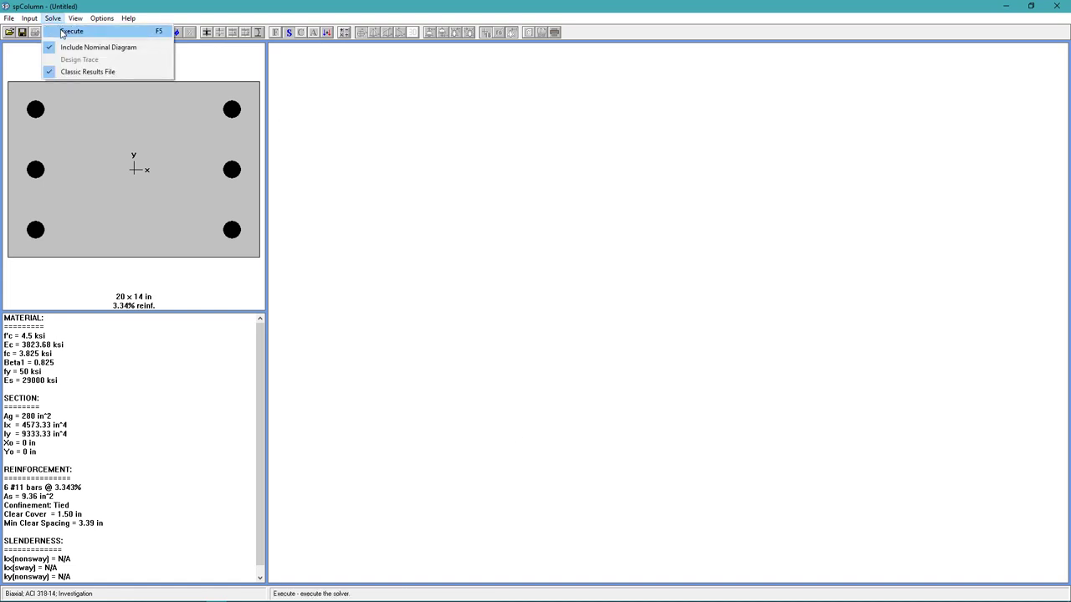
left_click(72, 31)
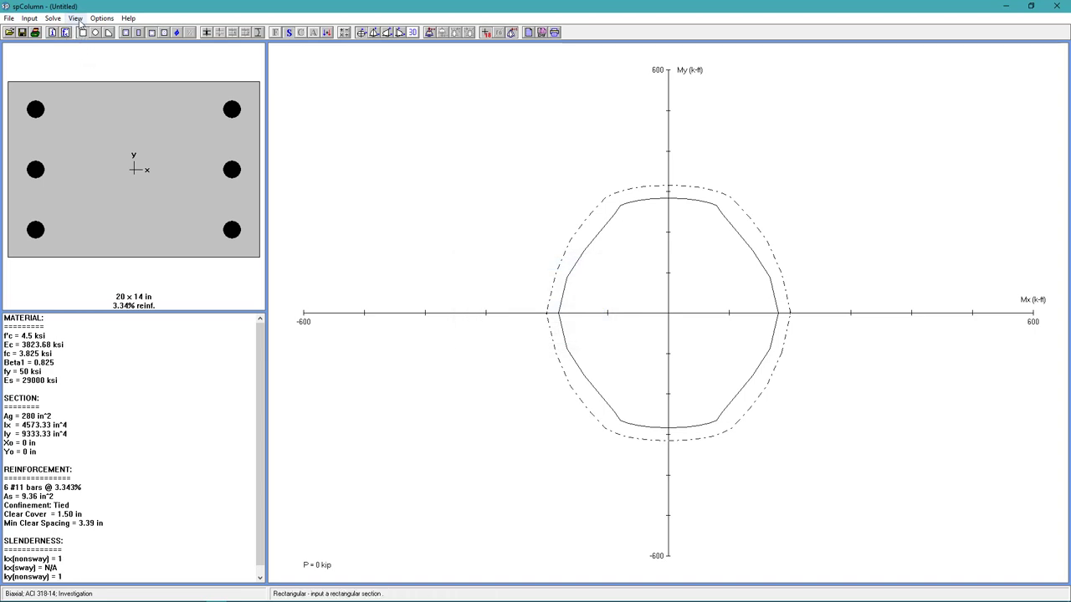
left_click(74, 18)
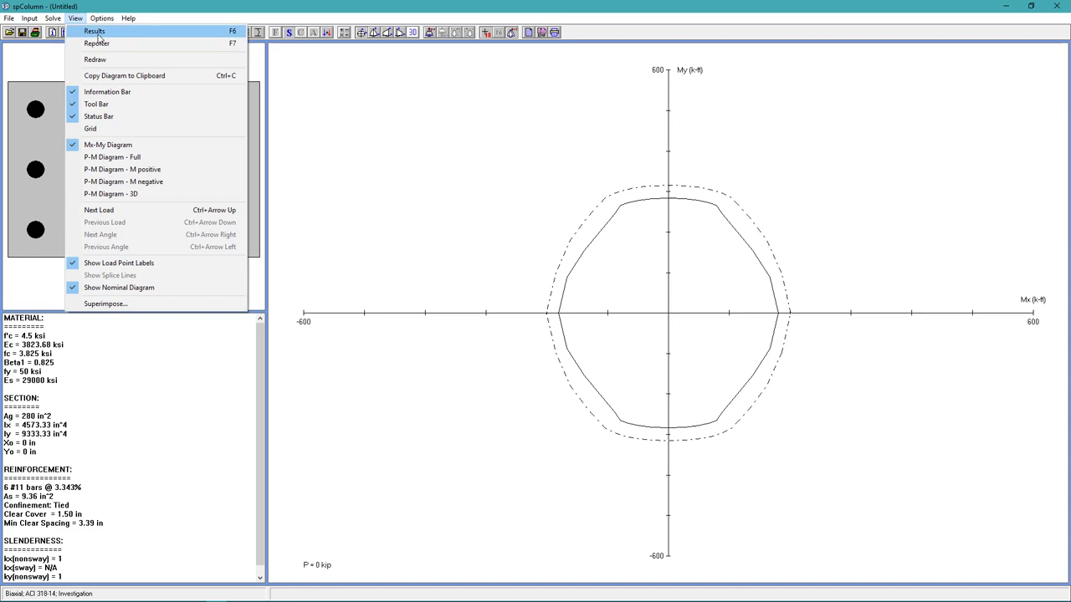
Step: Show the factored loads and capacities table in spResults (ϕMn/Mu = 1.208)
left_click(94, 31)
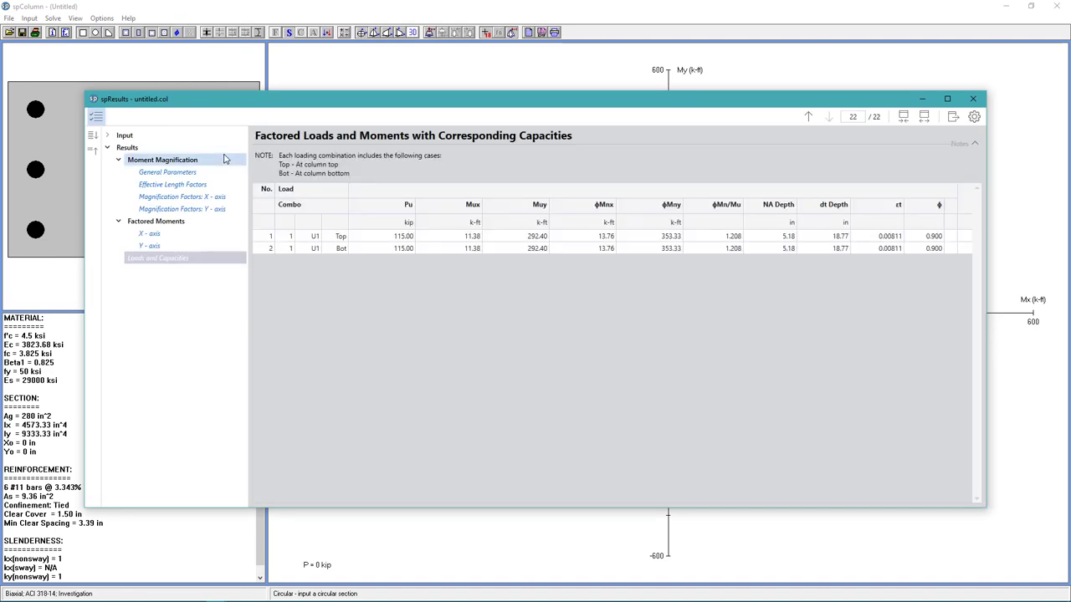
mouse_move(224, 164)
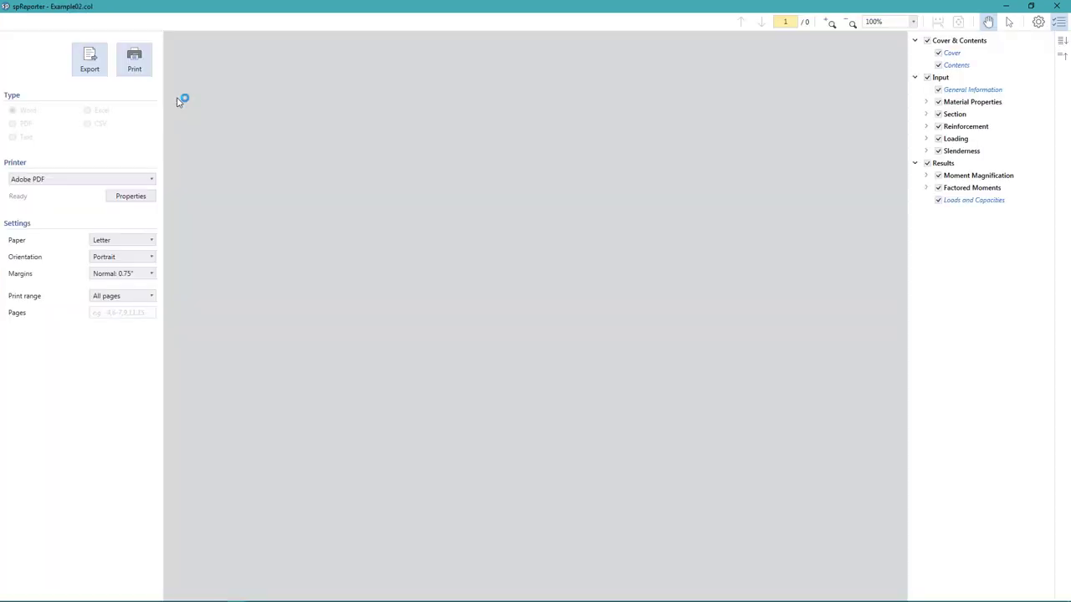
Step: Load the 7-page spReporter preview with Word export type selected
left_click(89, 59)
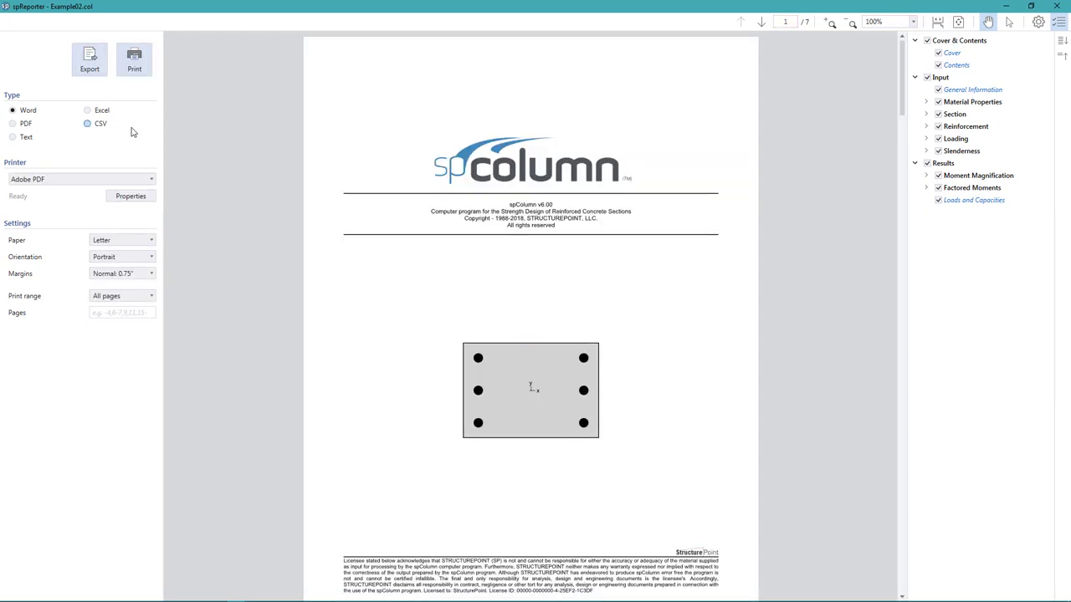
left_click(13, 123)
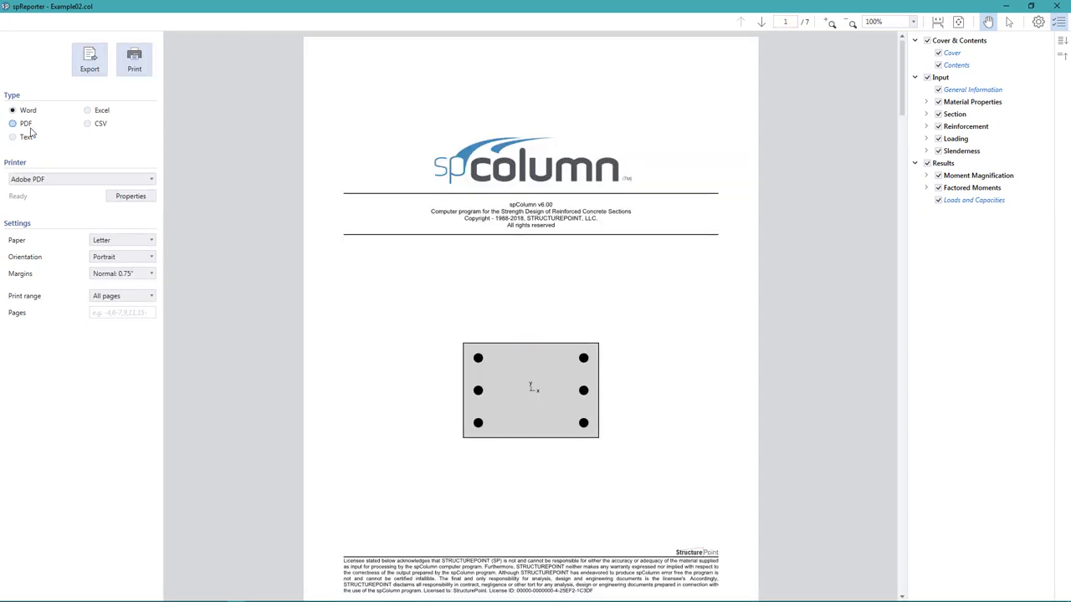